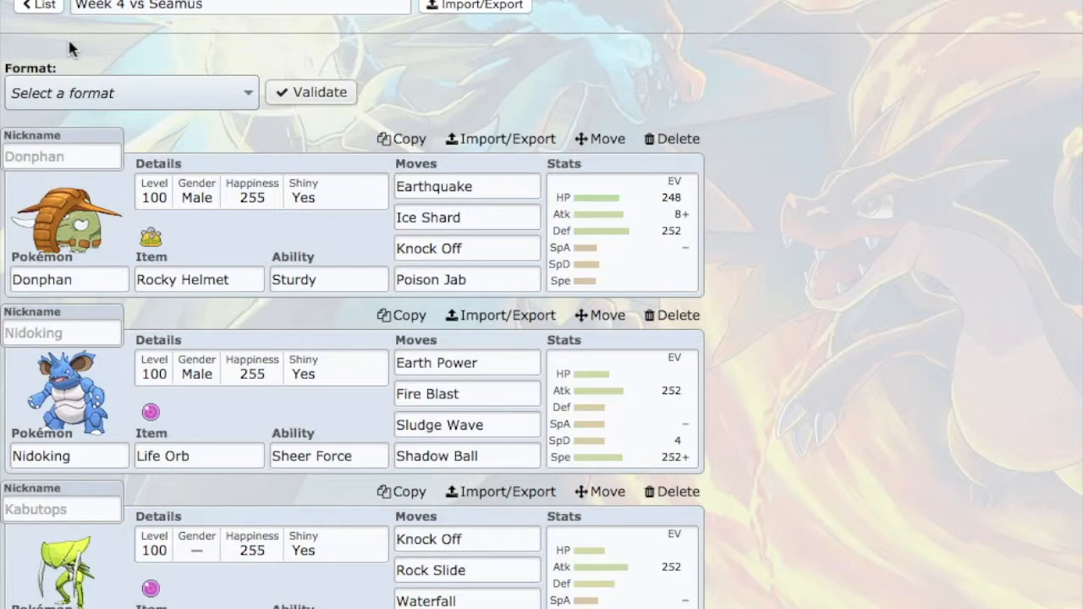
pyautogui.moveTo(240, 52)
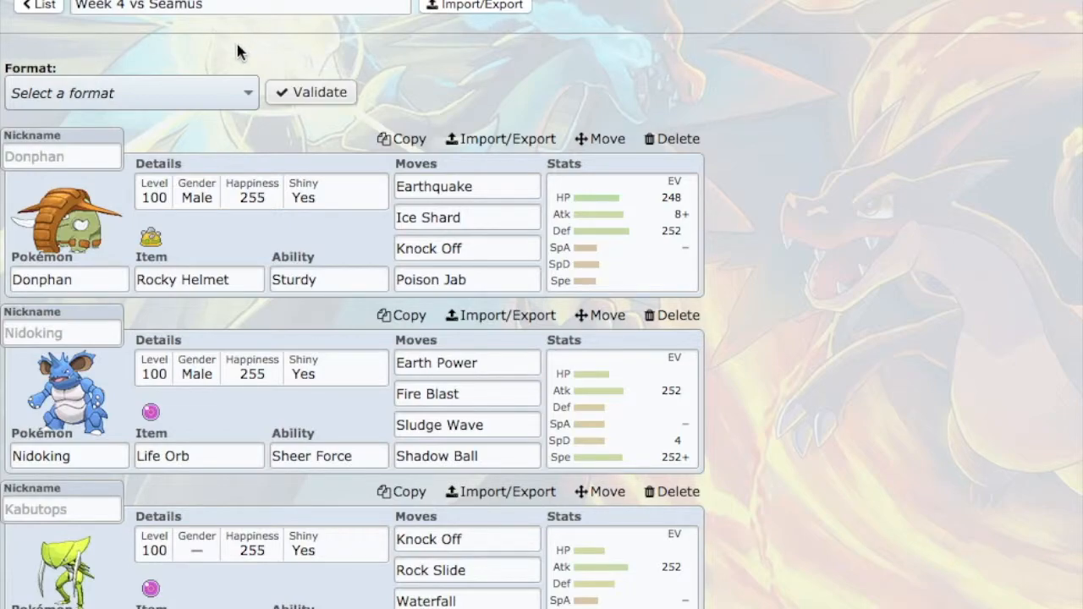
pyautogui.moveTo(210, 58)
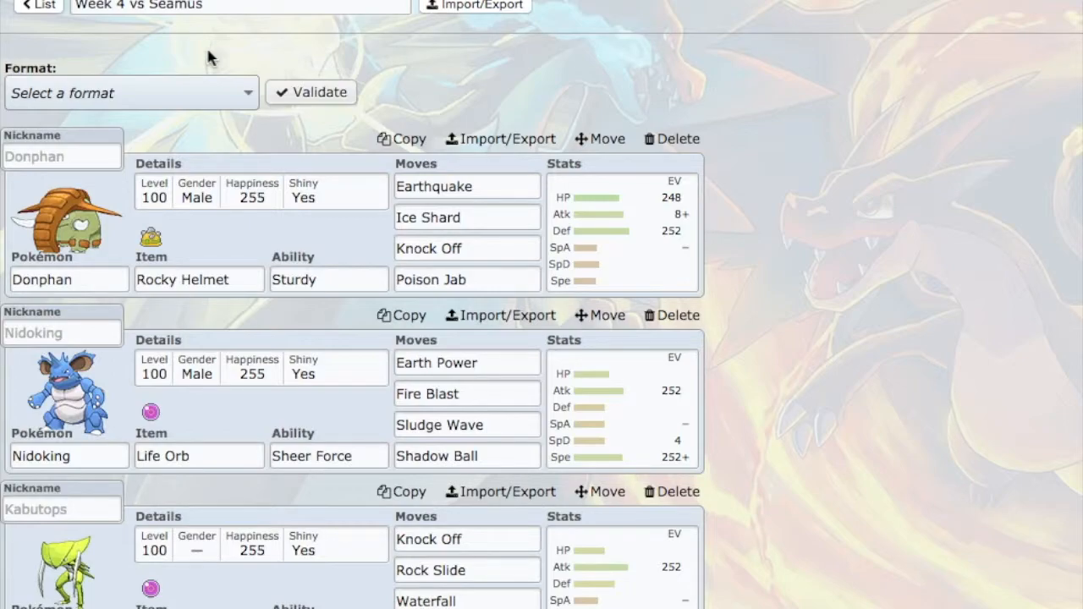
# Show Donphan's EV spread: 248 HP, 8 Atk, 252 Def, Adamant nature.
pyautogui.click(618, 231)
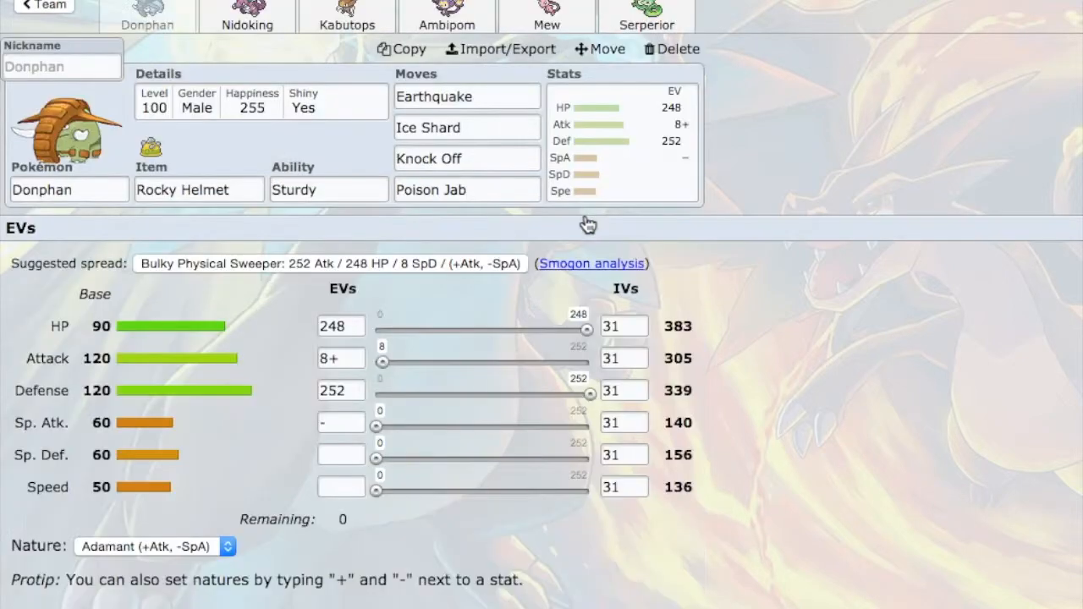
pyautogui.moveTo(579, 228)
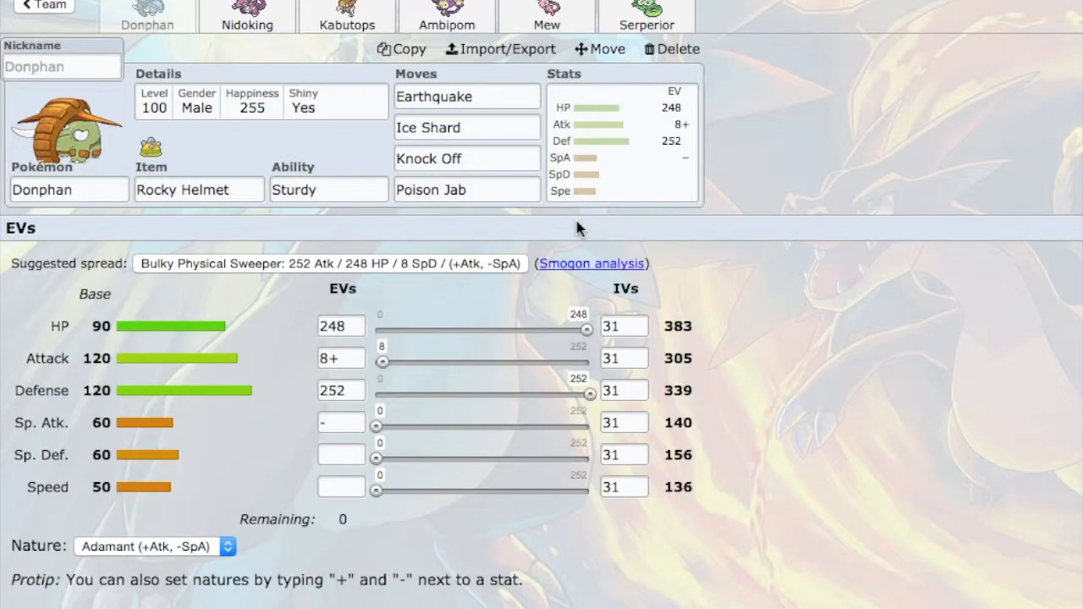
pyautogui.moveTo(274, 405)
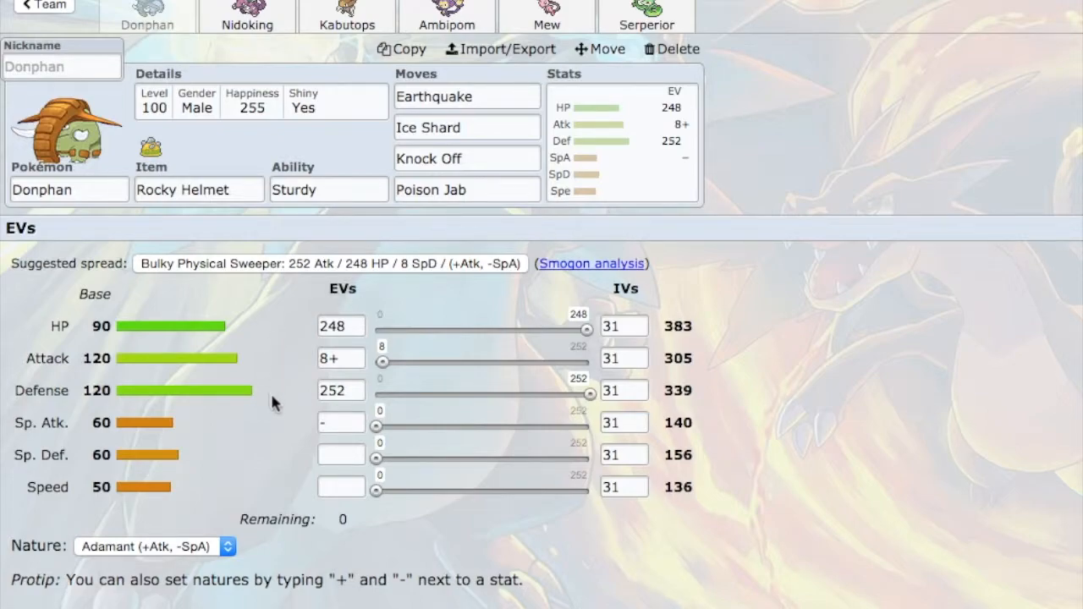
pyautogui.moveTo(595, 420)
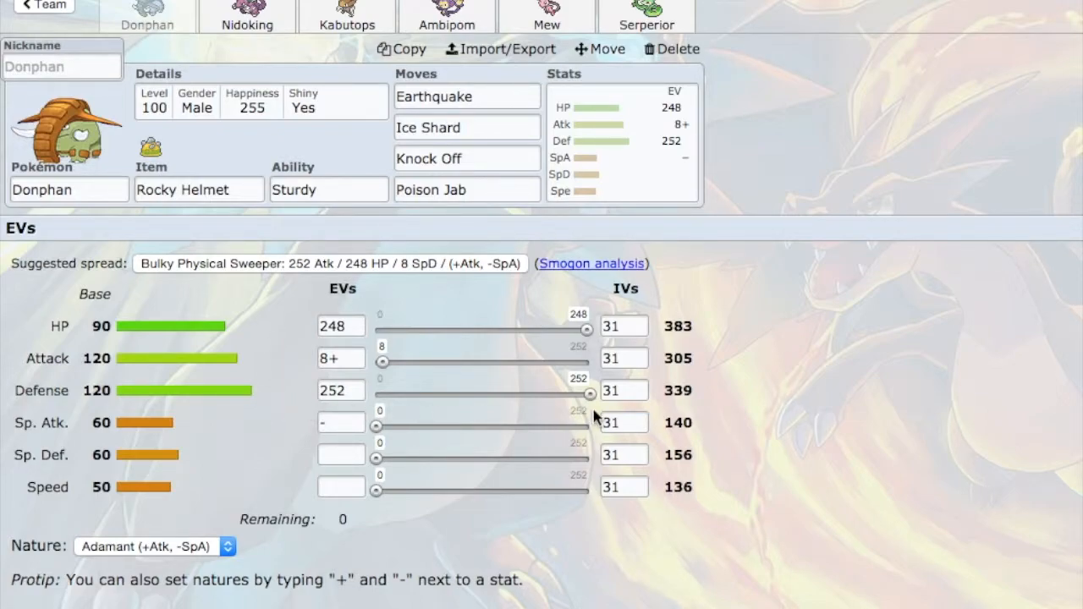
pyautogui.moveTo(562, 318)
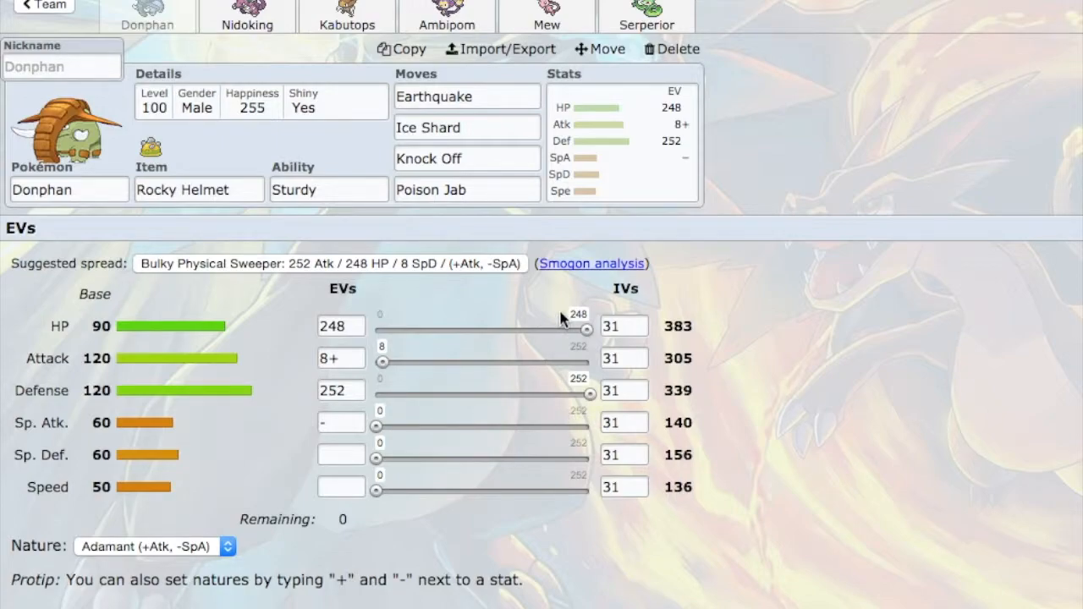
pyautogui.moveTo(556, 423)
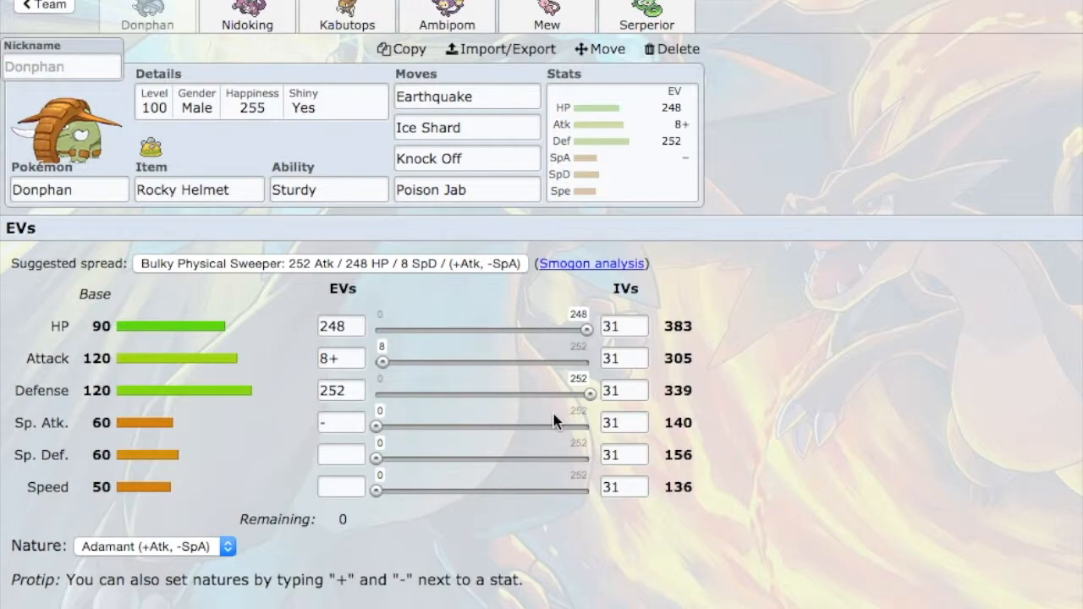
pyautogui.click(467, 95)
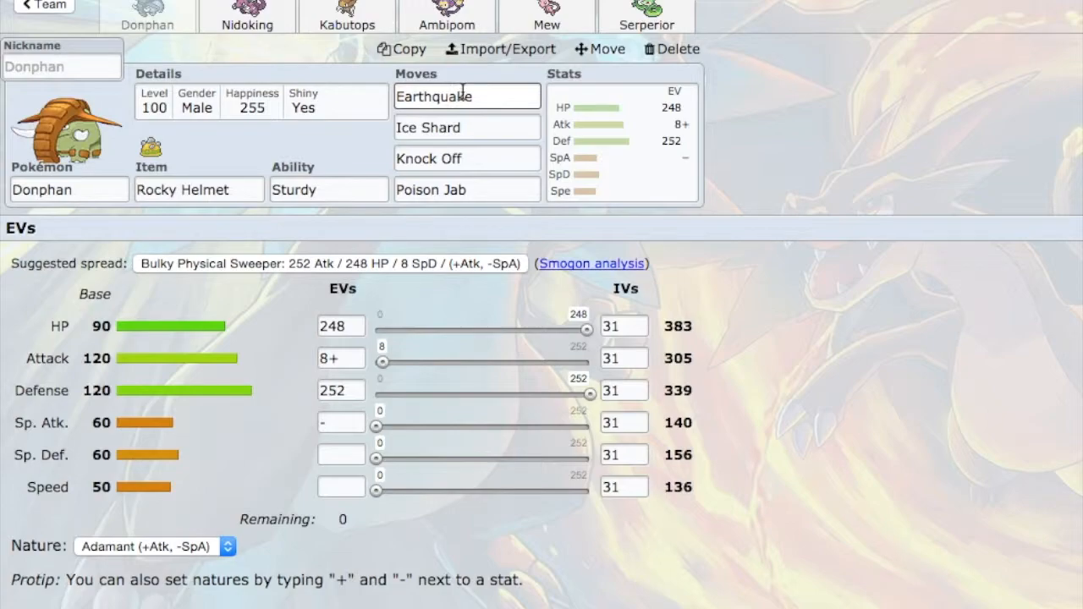
pyautogui.click(200, 189)
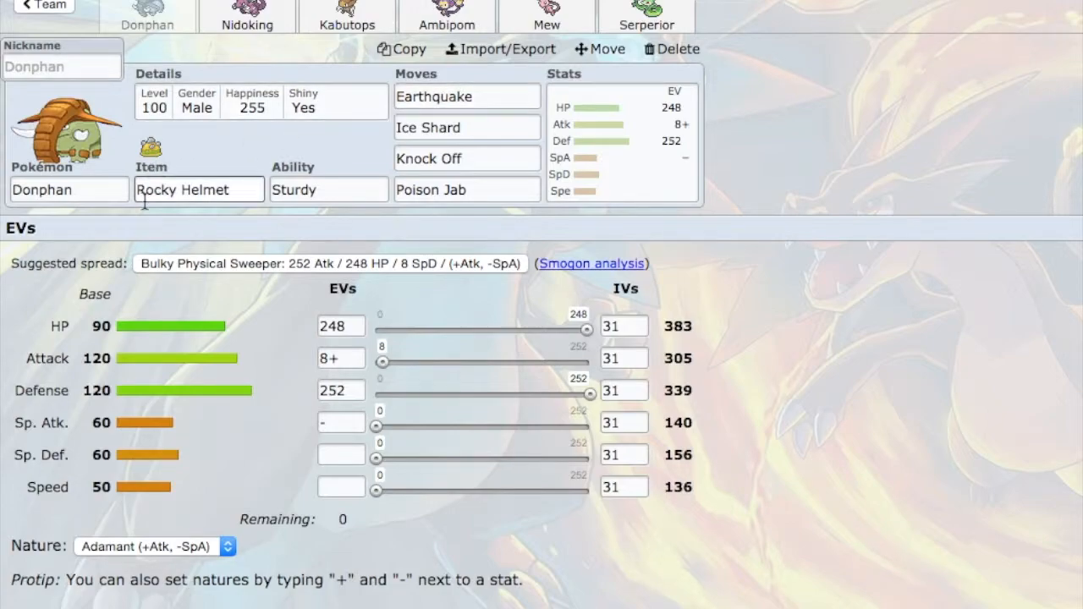
pyautogui.click(467, 95)
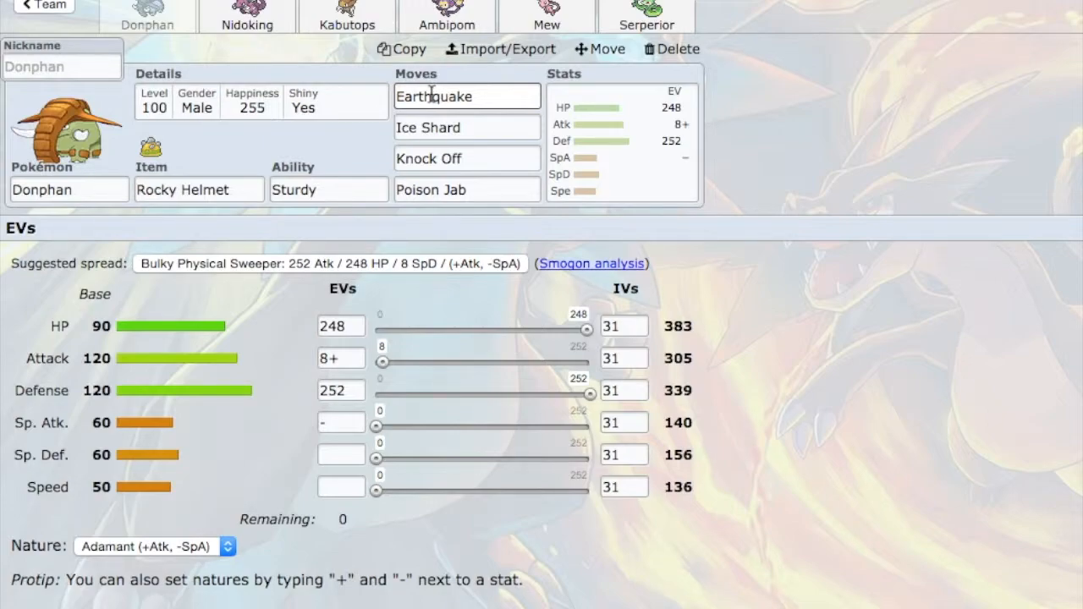
pyautogui.moveTo(433, 100)
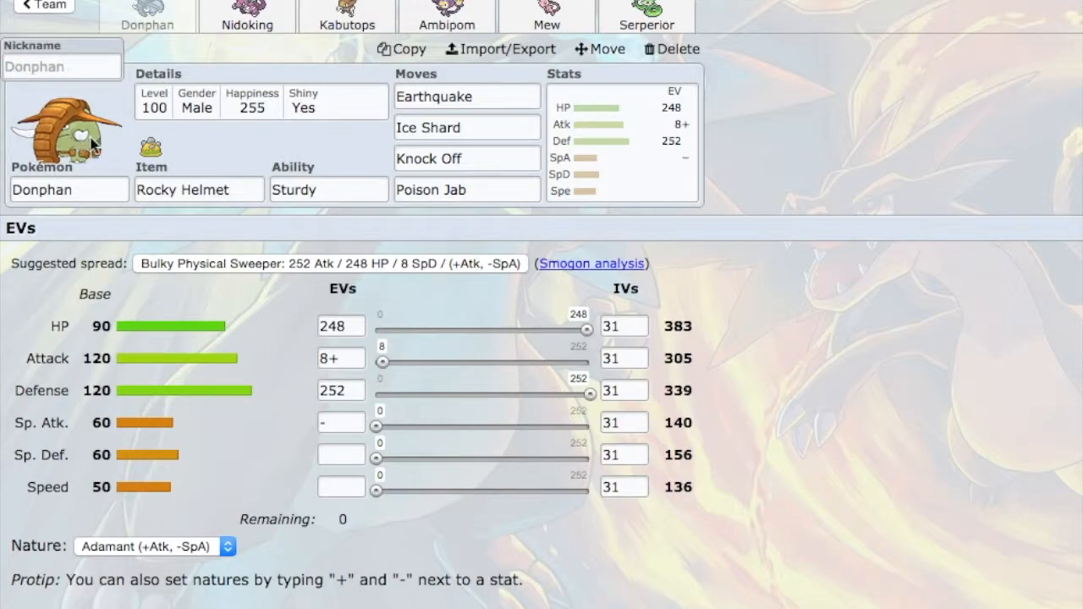
pyautogui.click(467, 127)
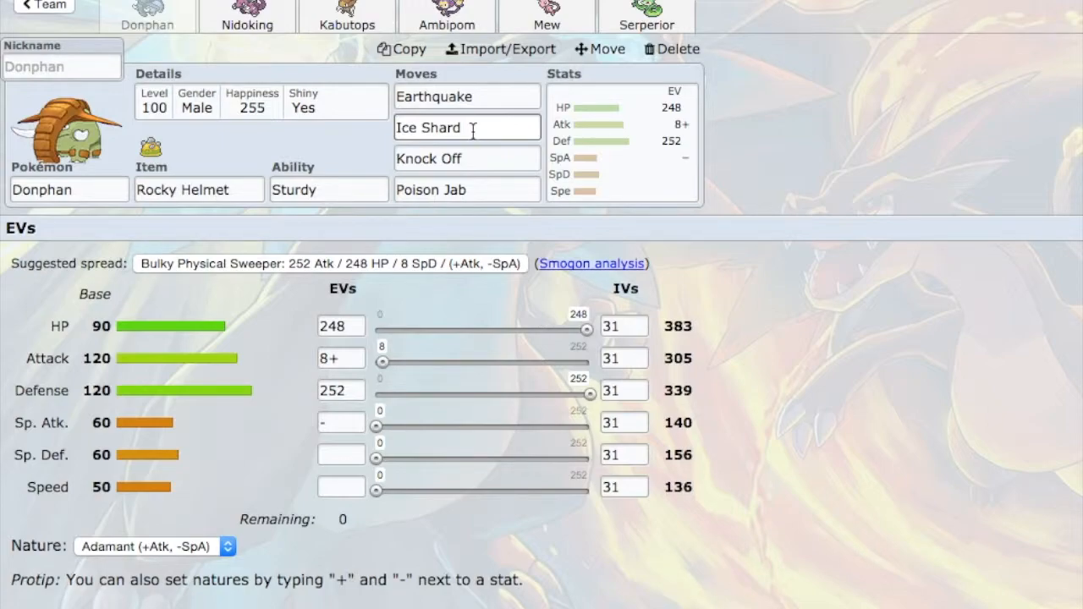
pyautogui.click(467, 160)
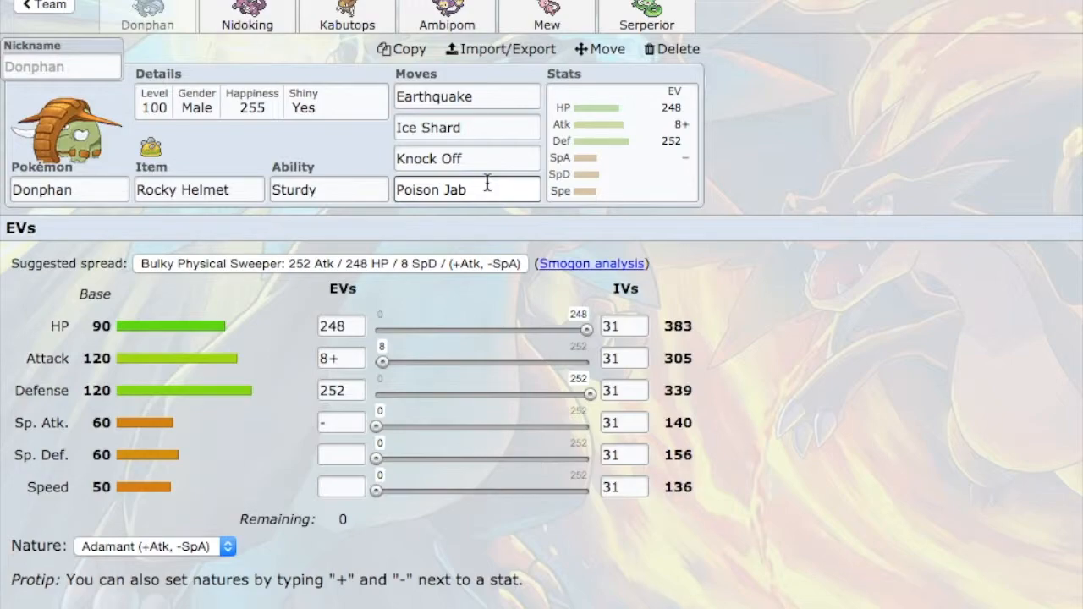
pyautogui.moveTo(487, 190)
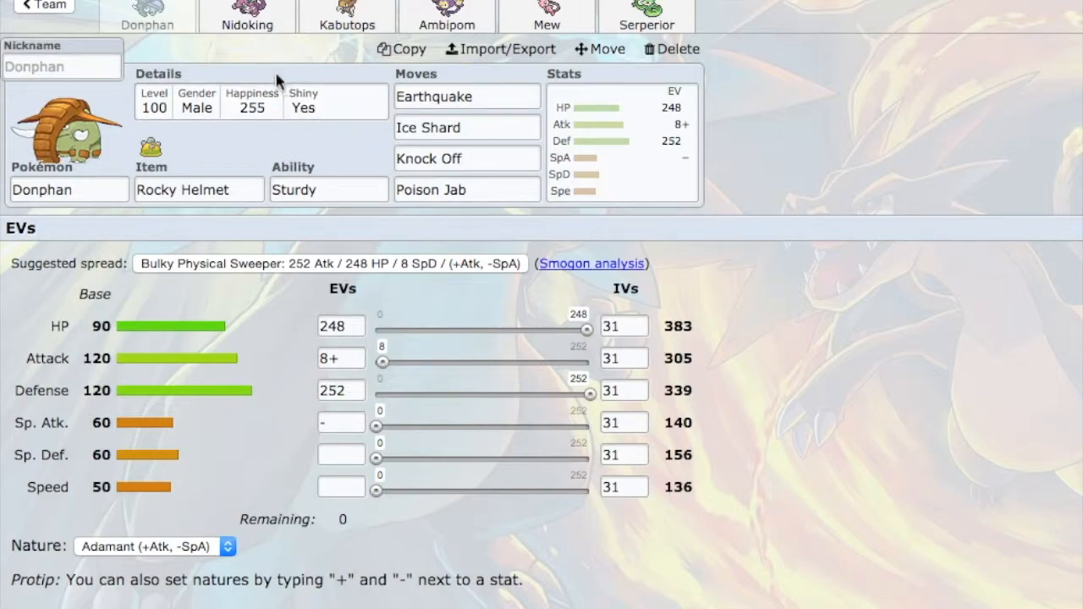
pyautogui.moveTo(262, 47)
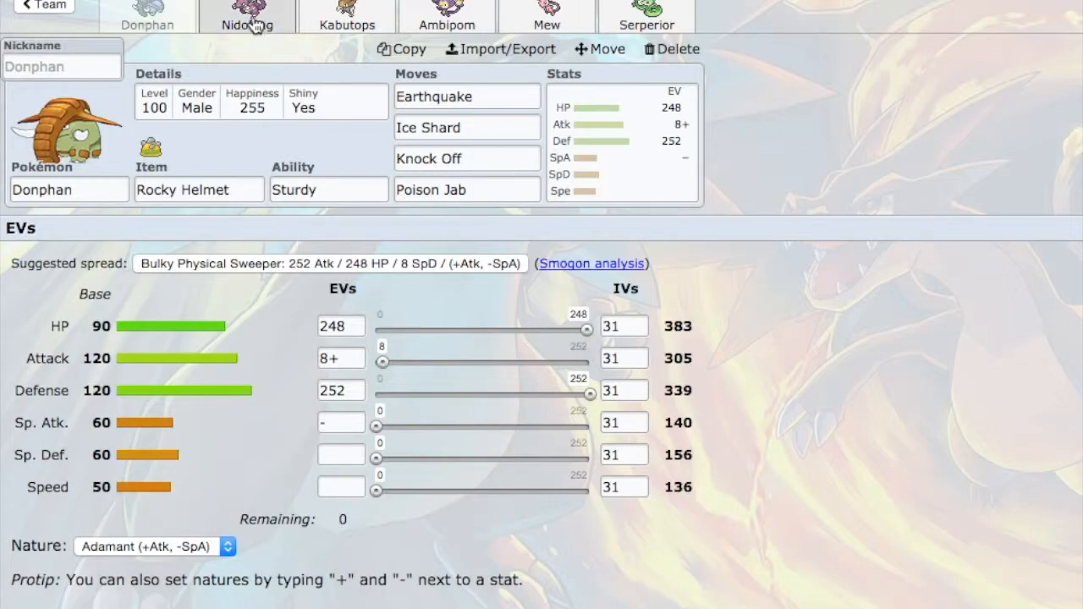
# Bring up Nidoking's Life Orb Sheer Force set and look at its move details.
pyautogui.click(248, 15)
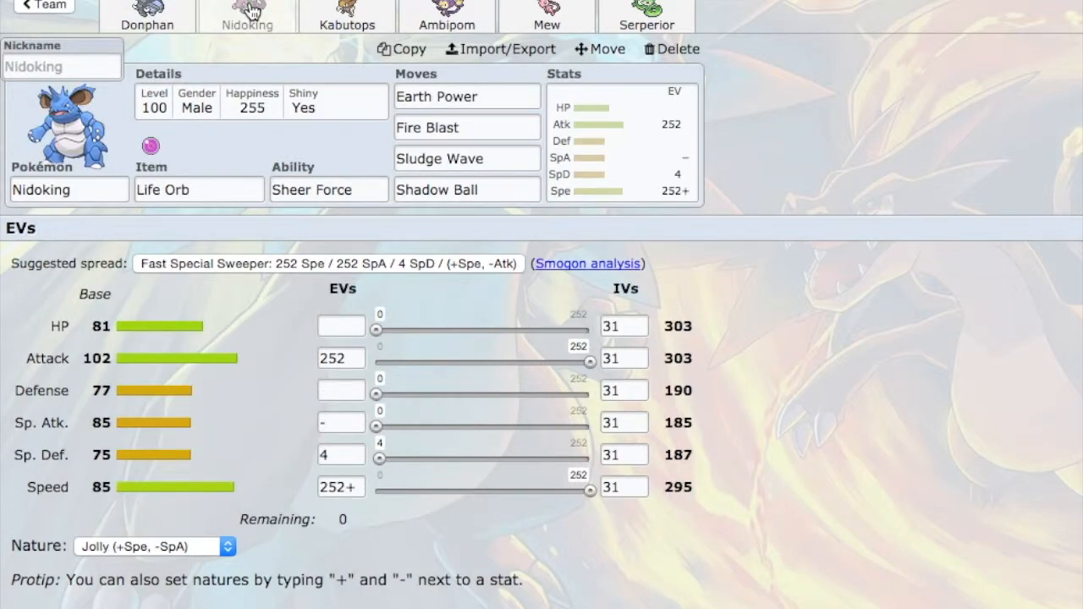
pyautogui.moveTo(237, 132)
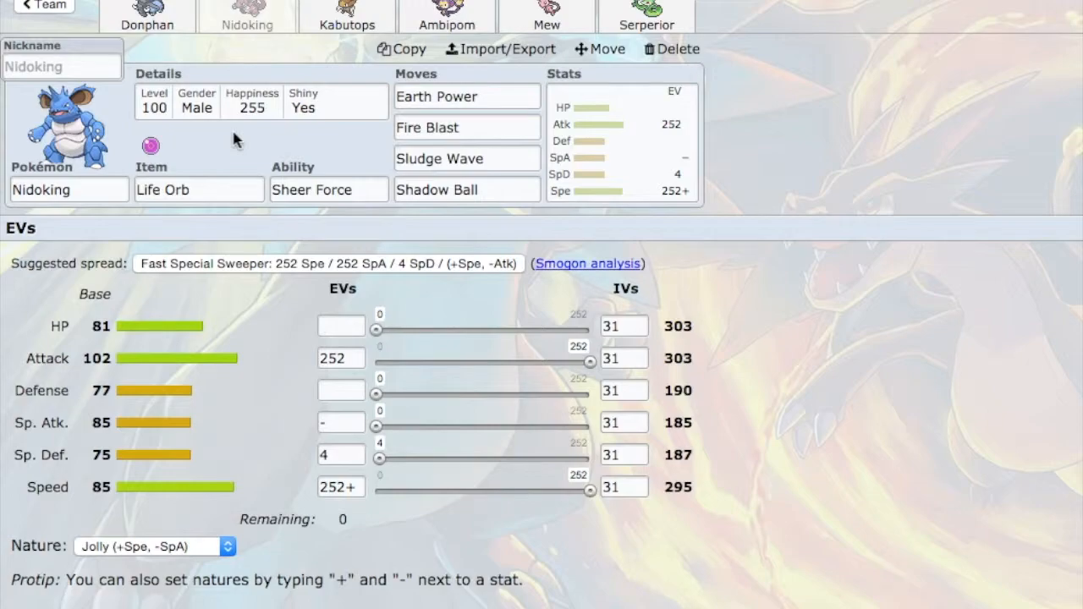
pyautogui.click(467, 129)
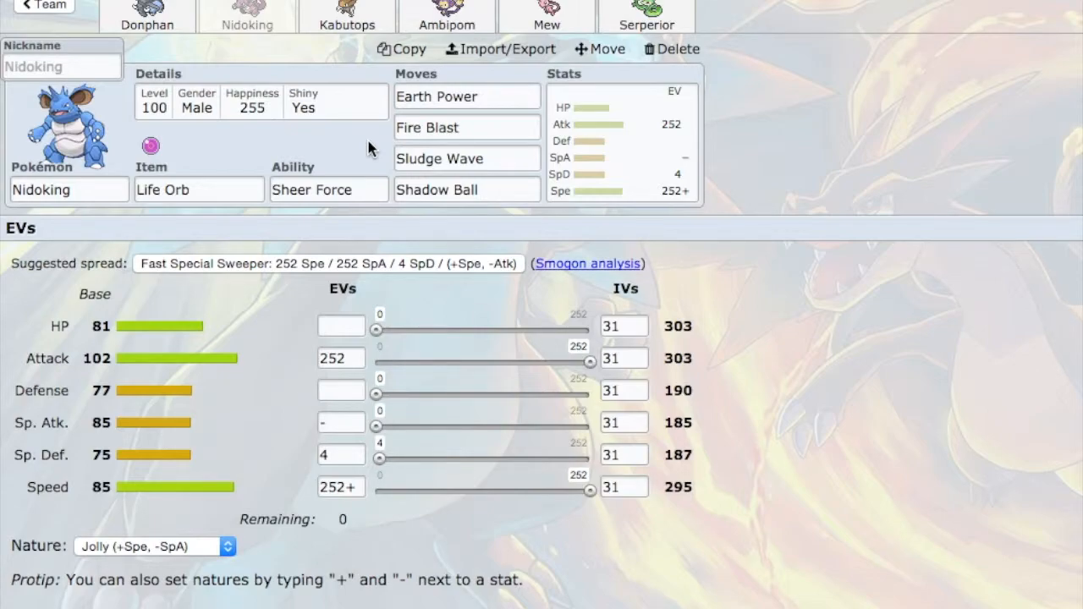
pyautogui.moveTo(252, 541)
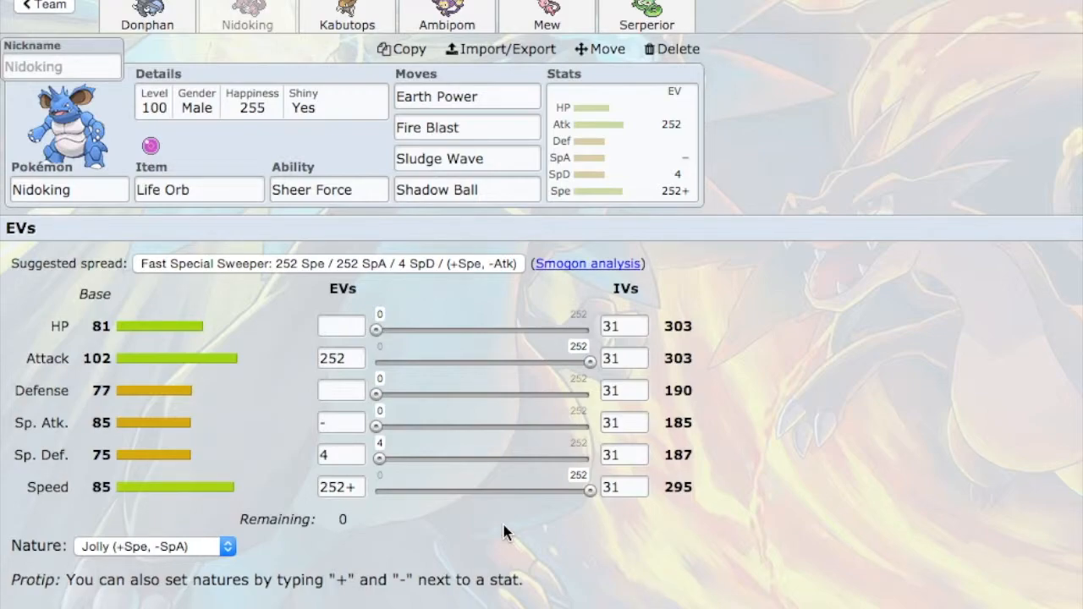
pyautogui.click(467, 159)
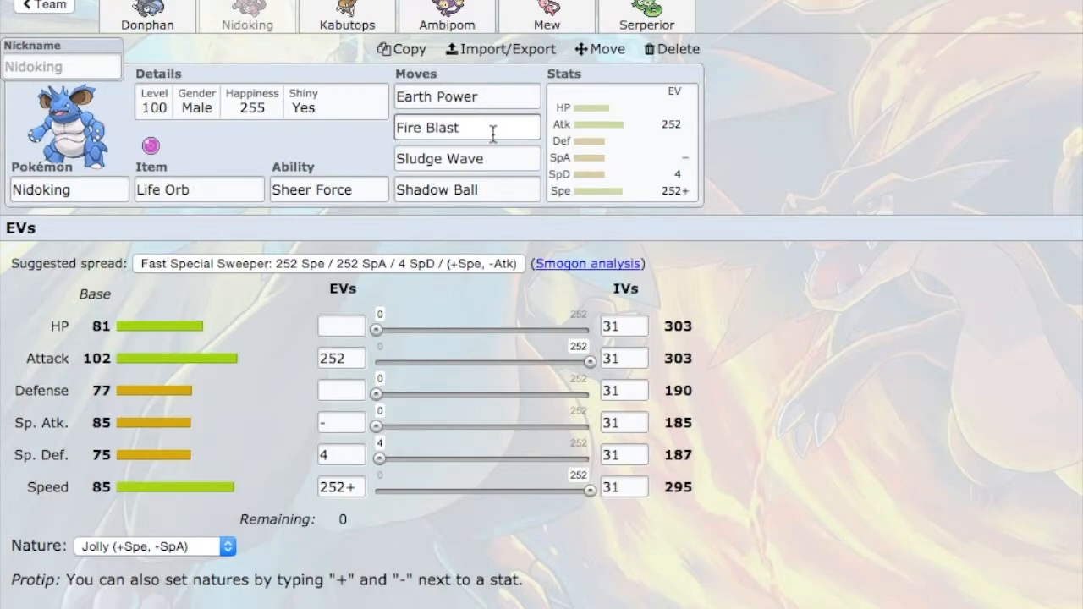
pyautogui.click(467, 95)
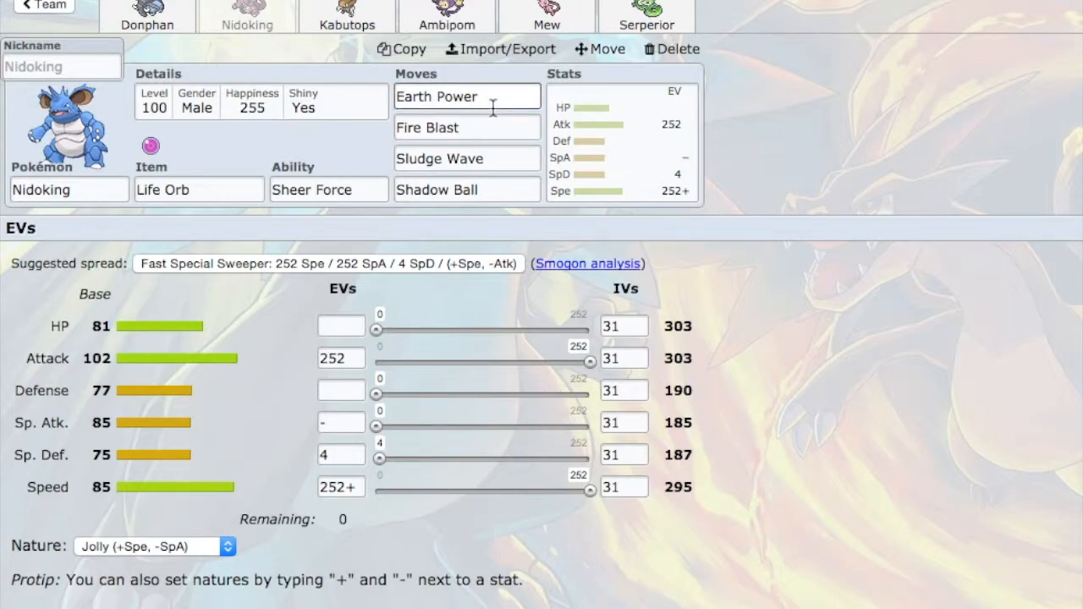
pyautogui.moveTo(487, 103)
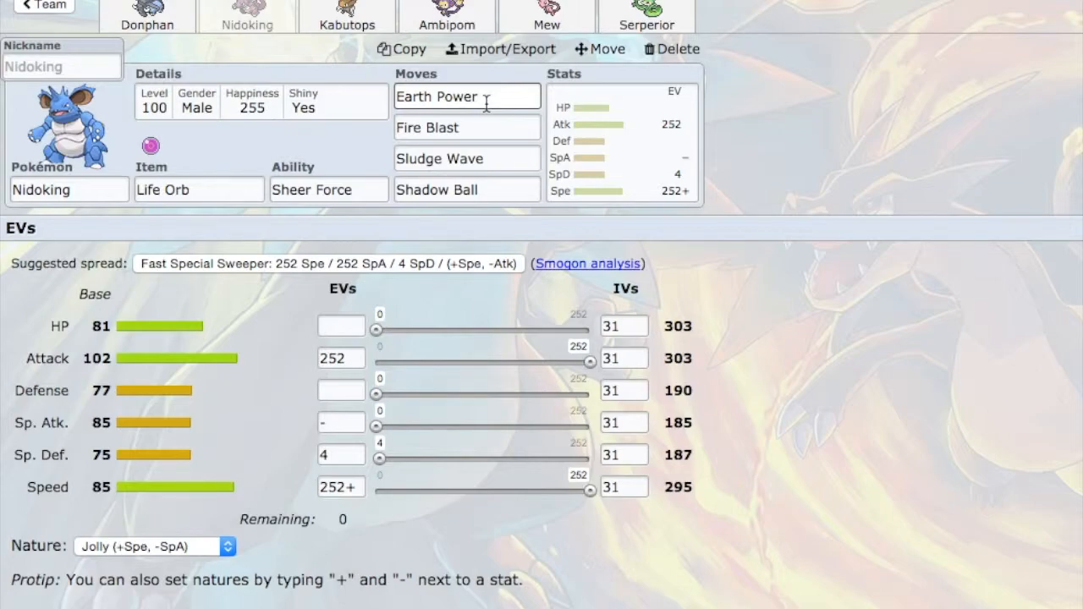
pyautogui.click(467, 95)
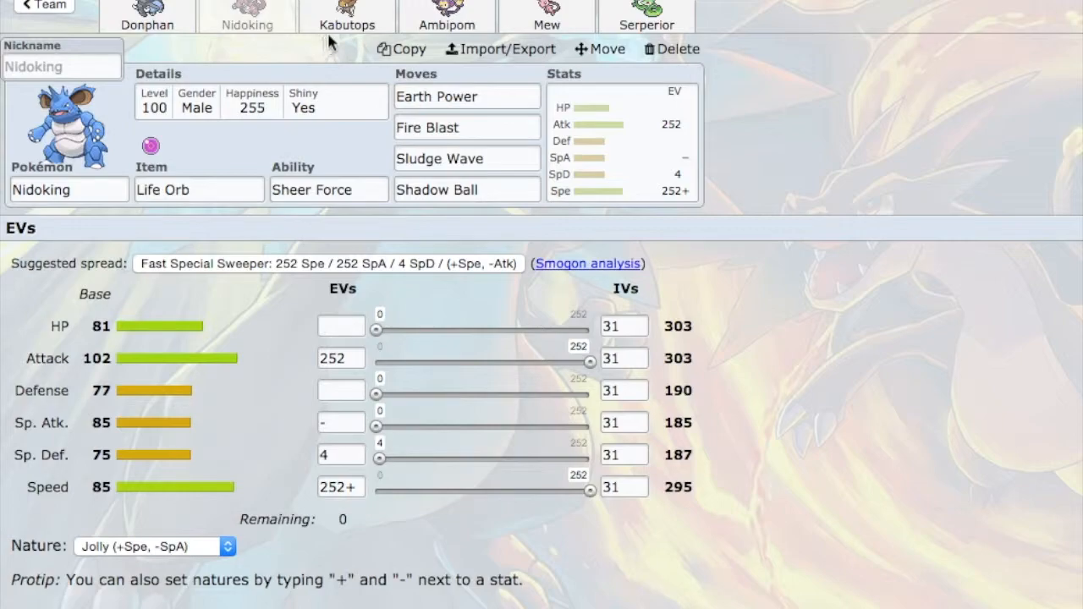
pyautogui.click(345, 17)
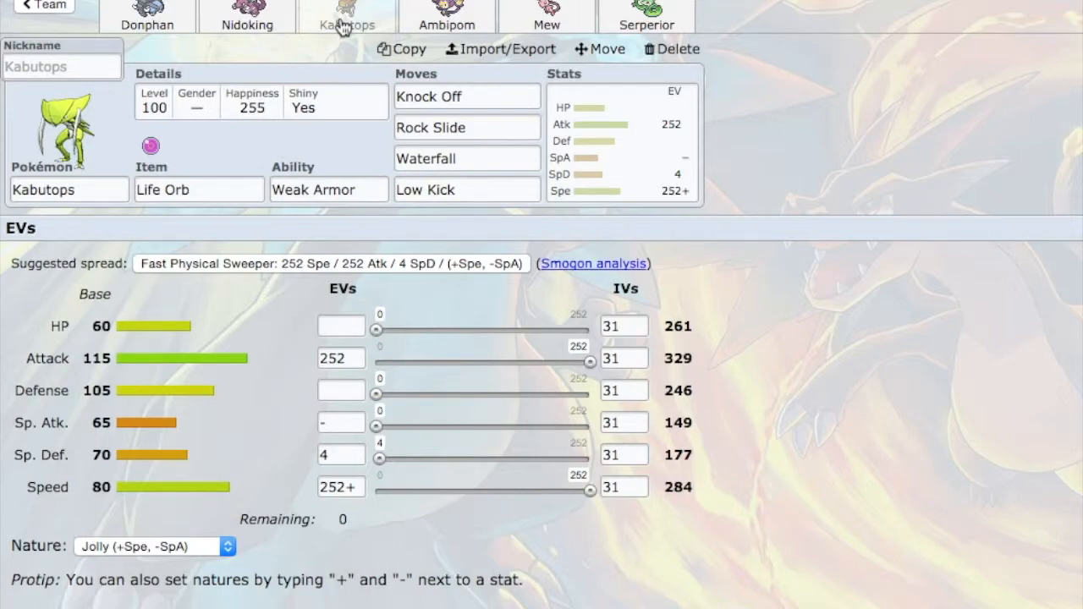
pyautogui.moveTo(303, 144)
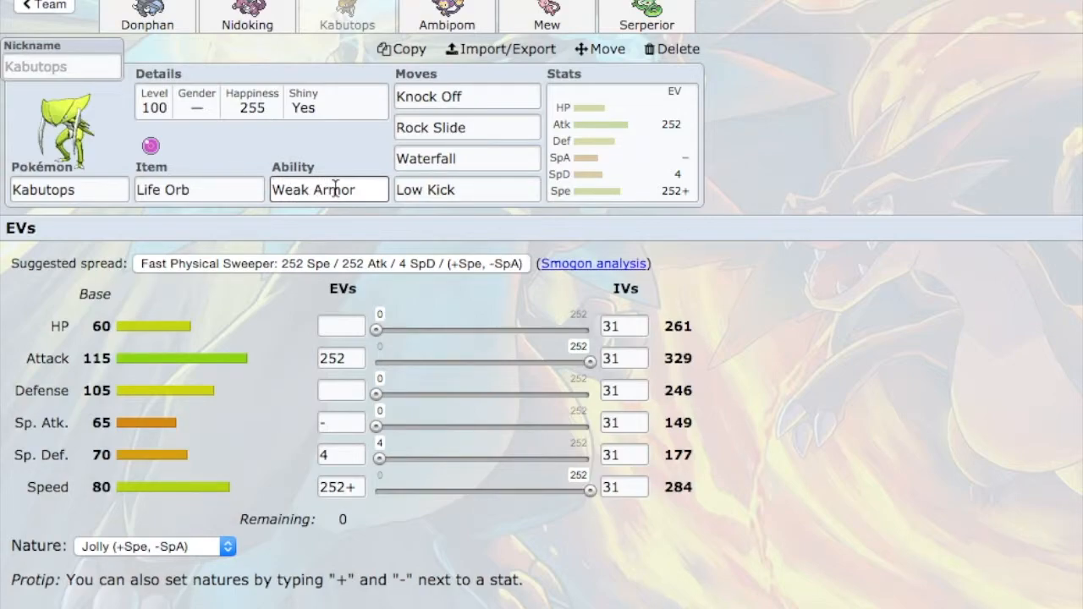
pyautogui.click(328, 190)
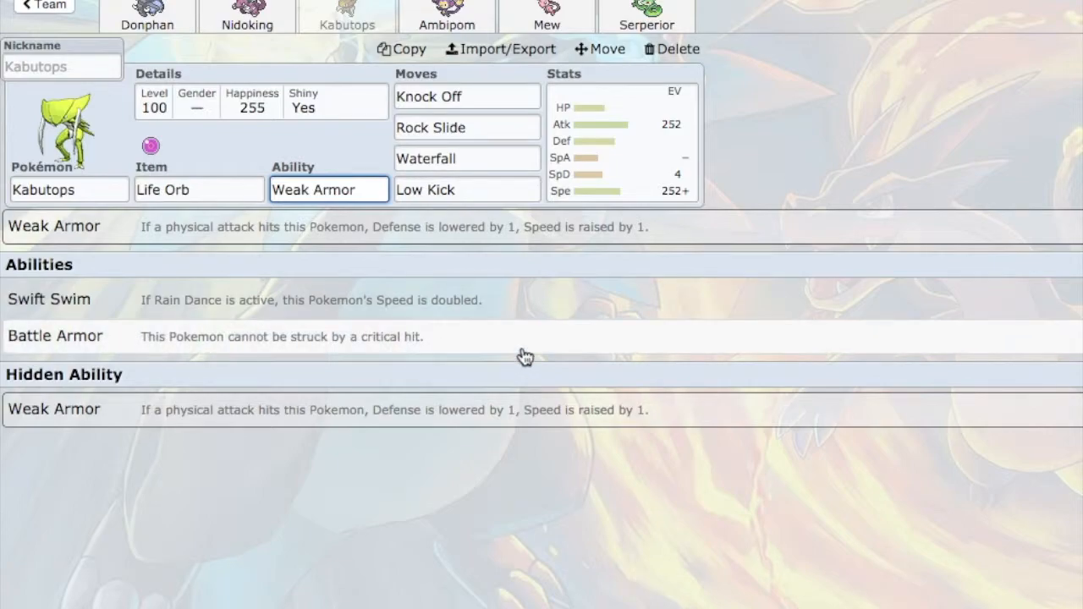
pyautogui.moveTo(338, 143)
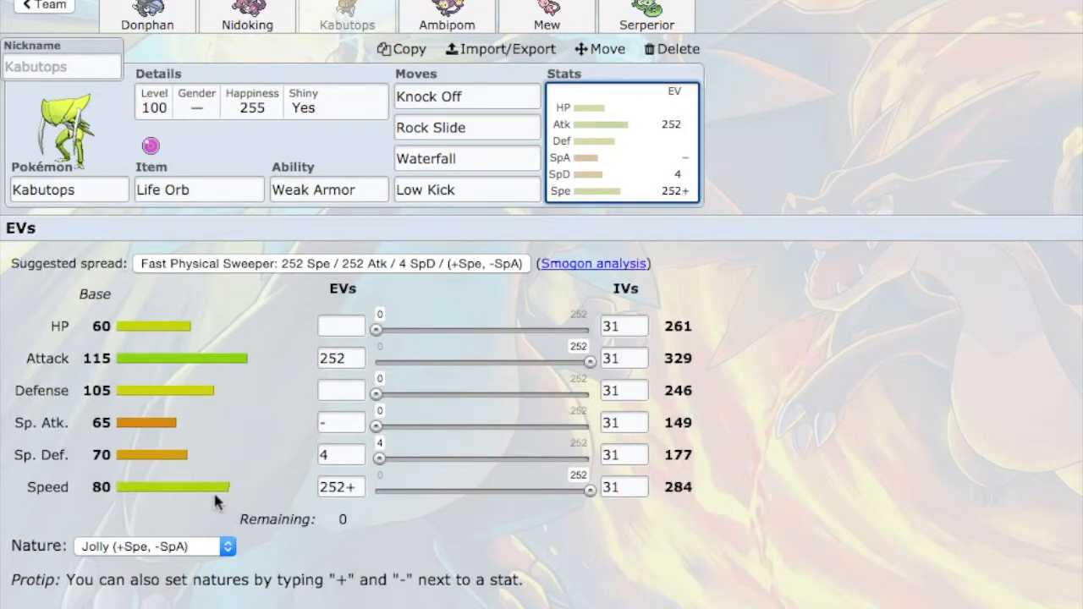
pyautogui.moveTo(142, 511)
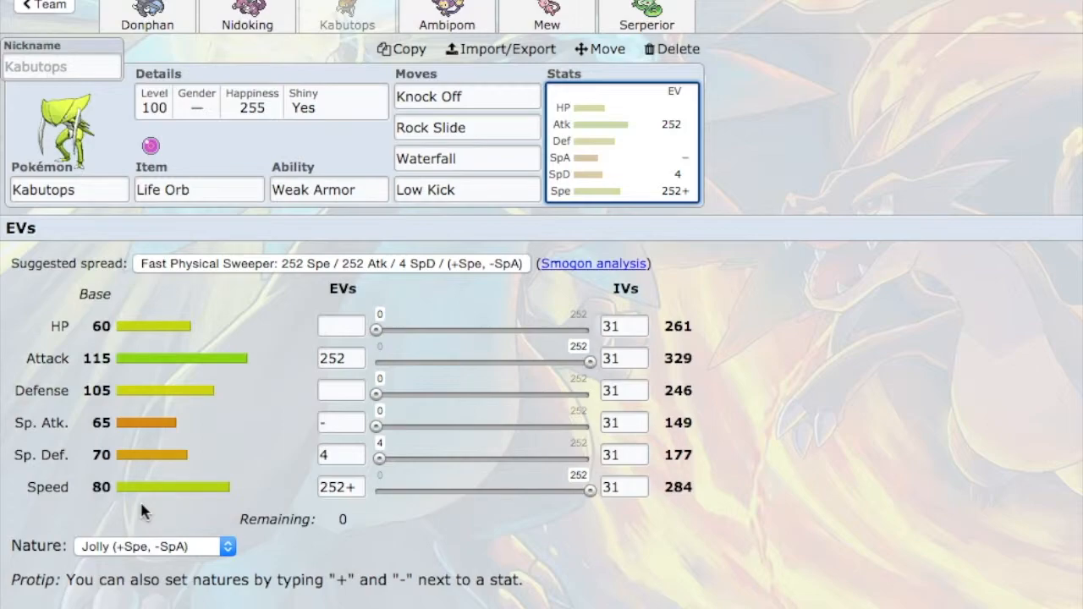
pyautogui.moveTo(98, 508)
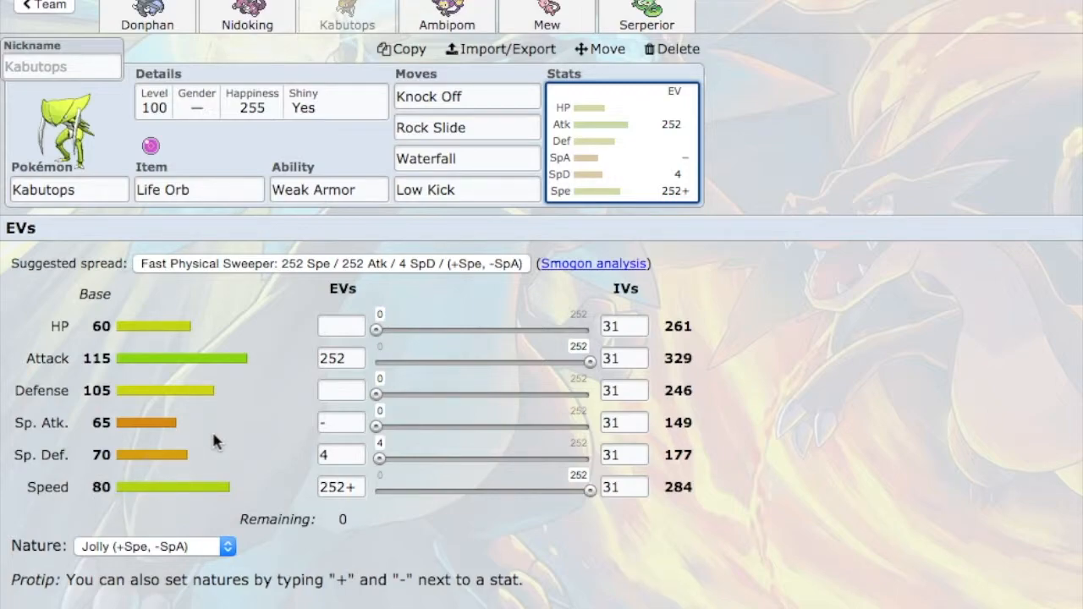
pyautogui.moveTo(178, 386)
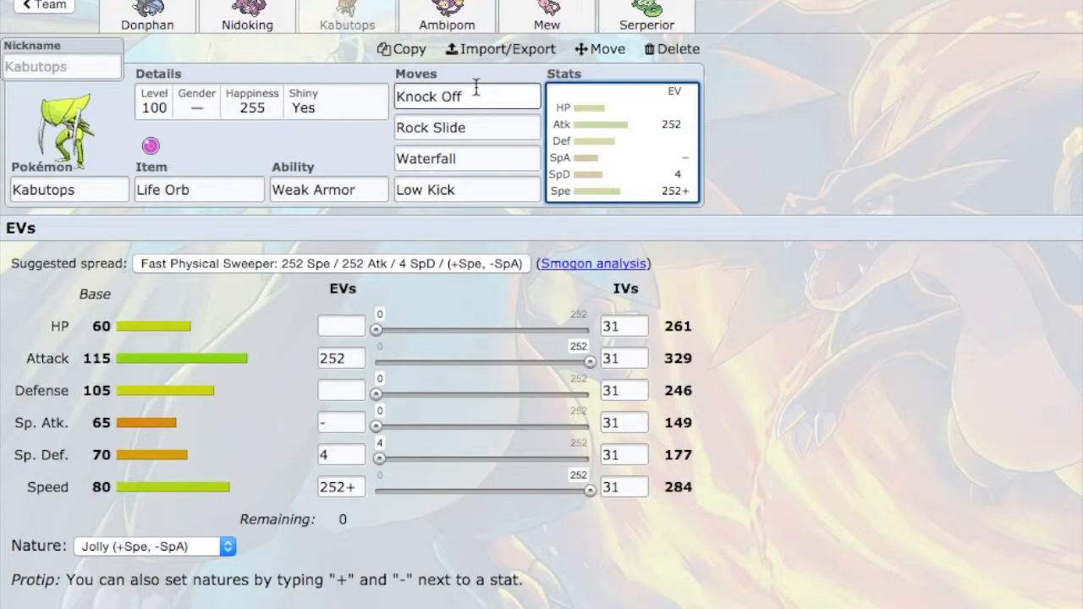
pyautogui.click(467, 127)
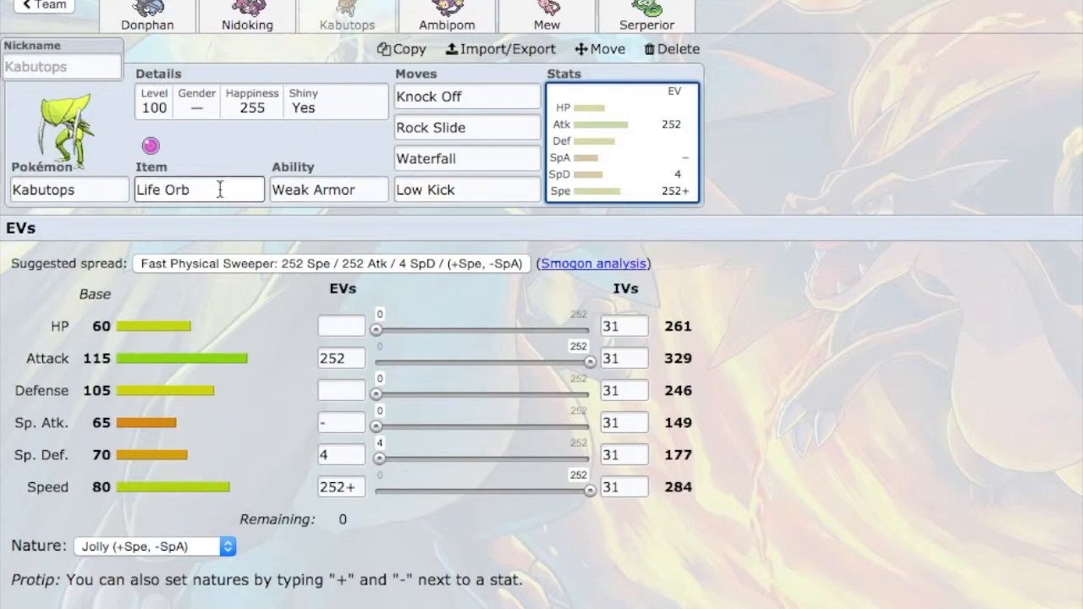
pyautogui.click(200, 189)
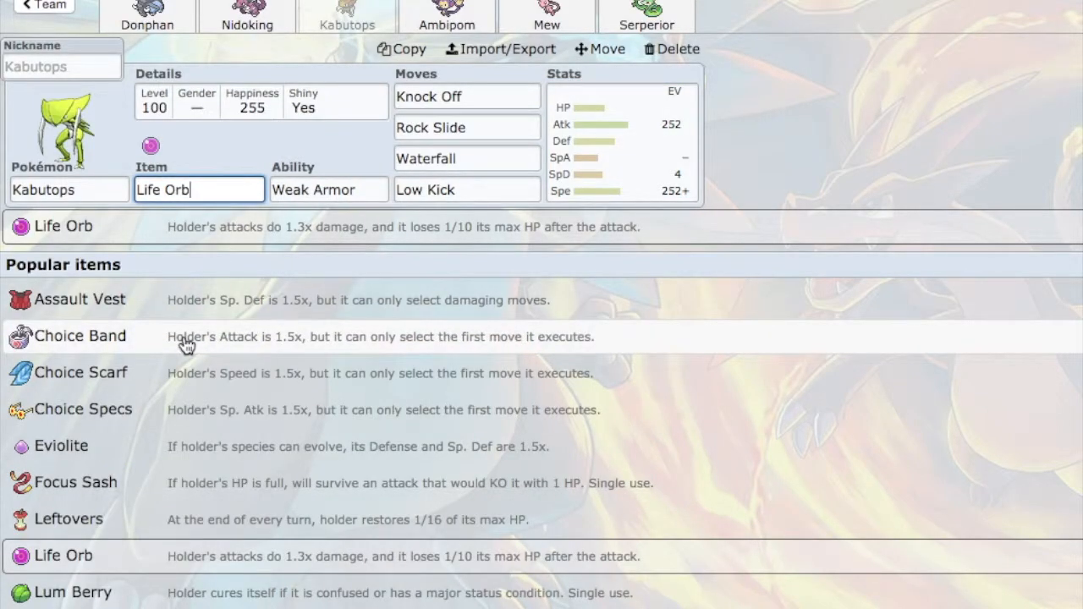
pyautogui.moveTo(240, 562)
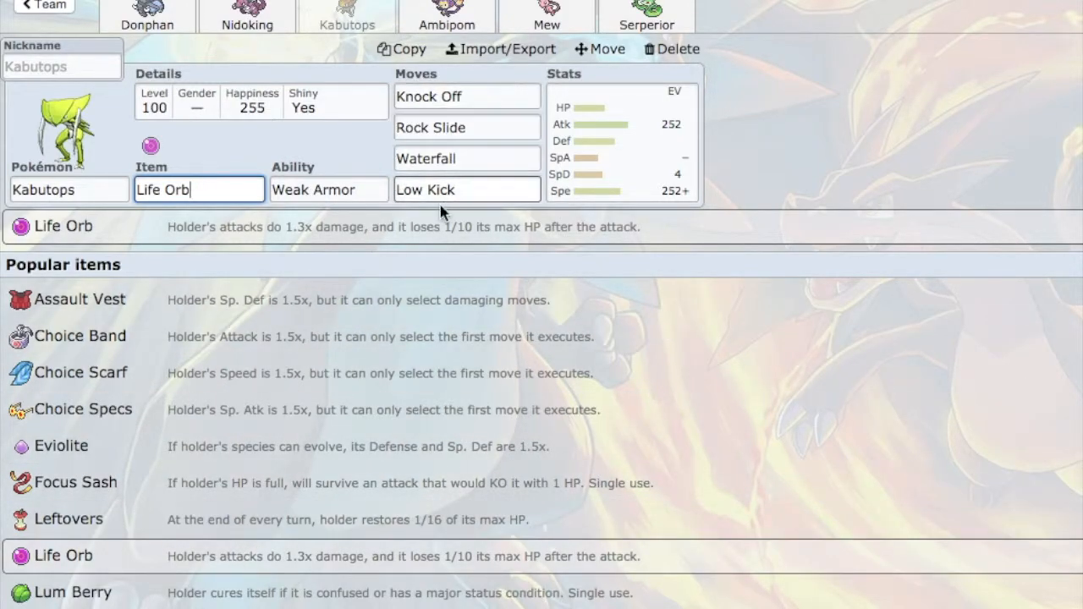
pyautogui.click(467, 159)
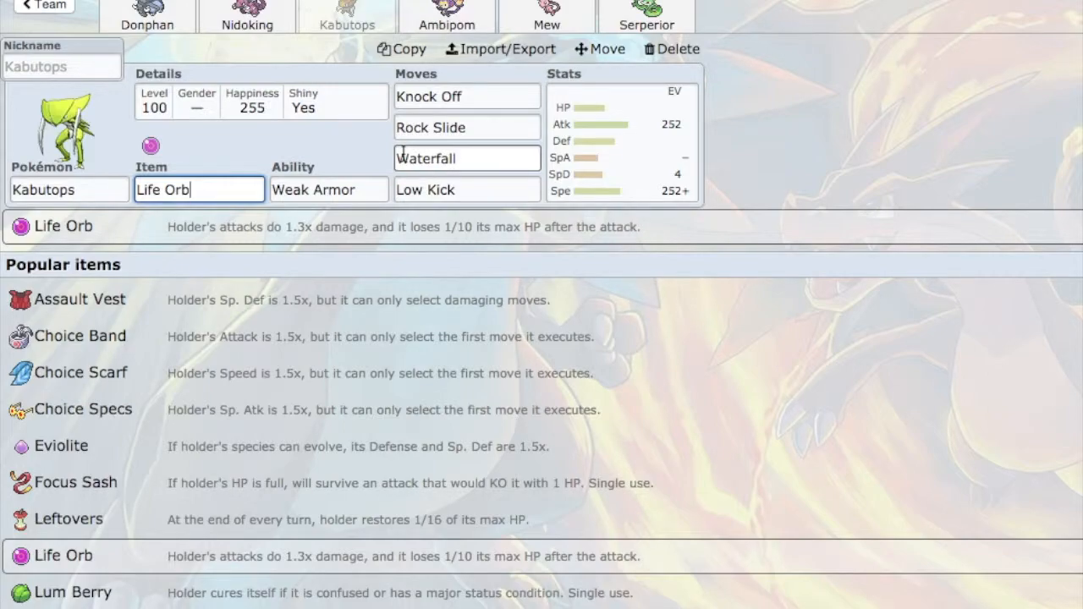
pyautogui.moveTo(371, 156)
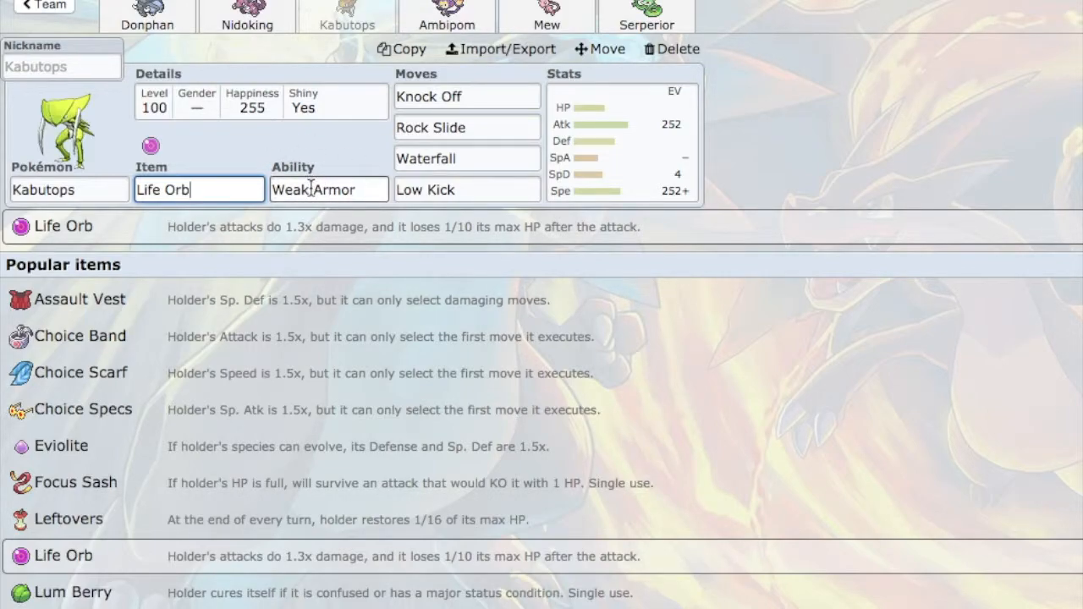
pyautogui.click(328, 189)
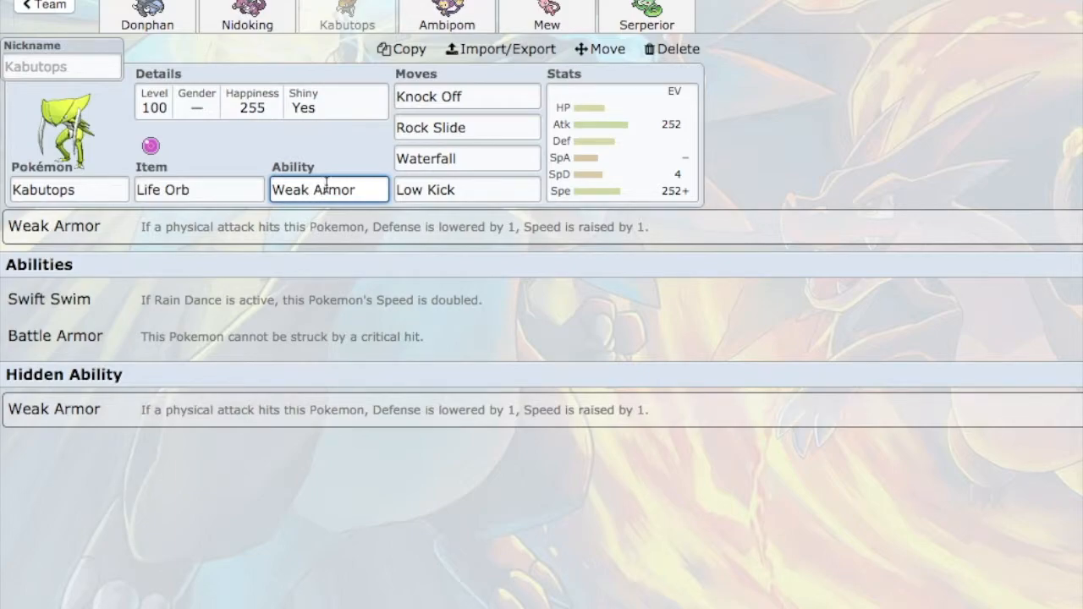
pyautogui.moveTo(373, 136)
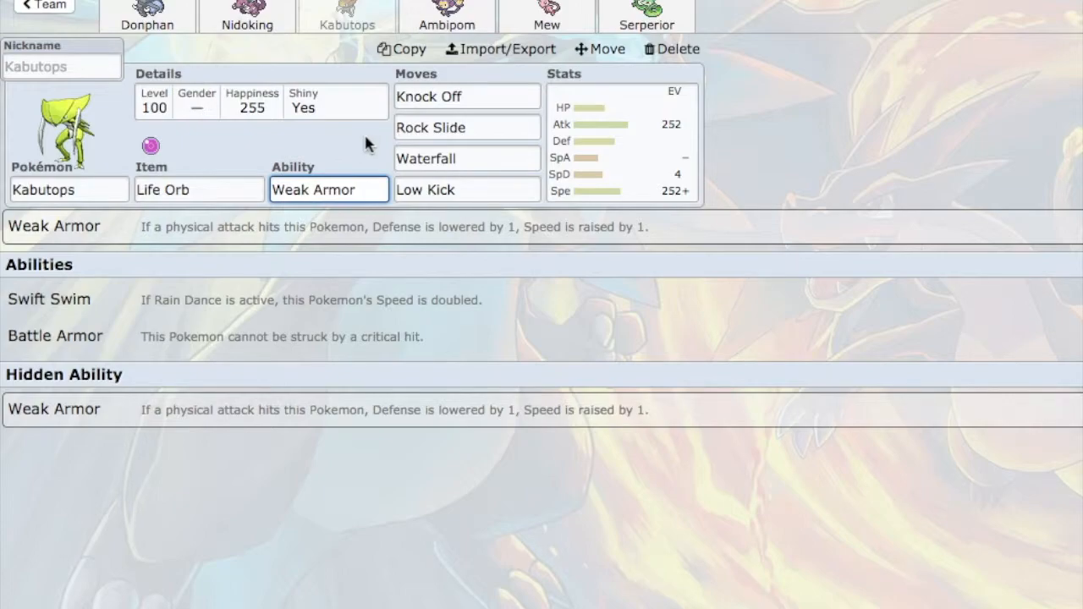
pyautogui.moveTo(602, 115)
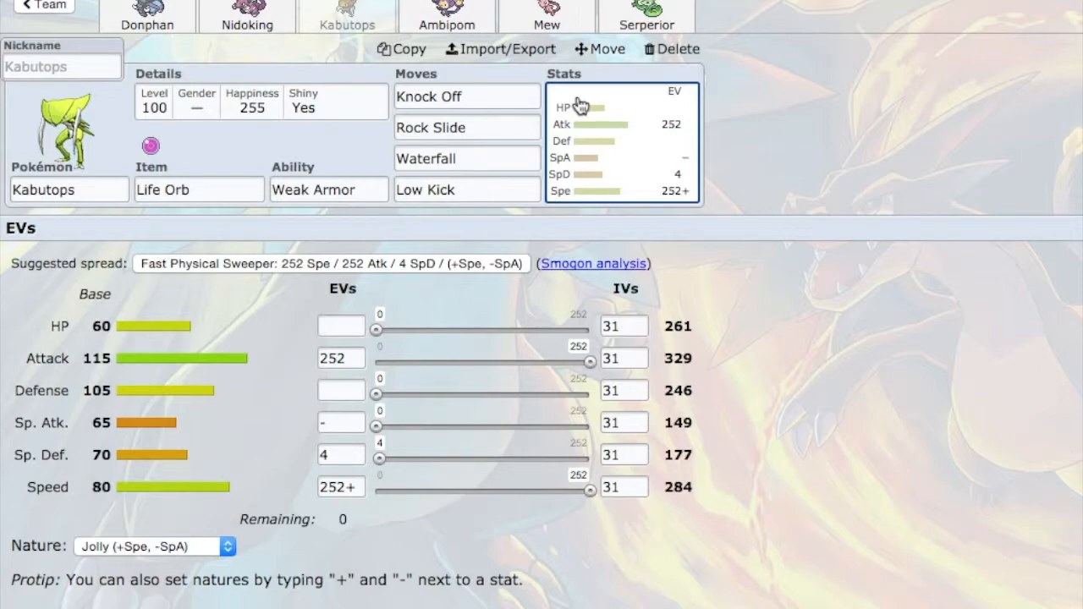
pyautogui.moveTo(447, 14)
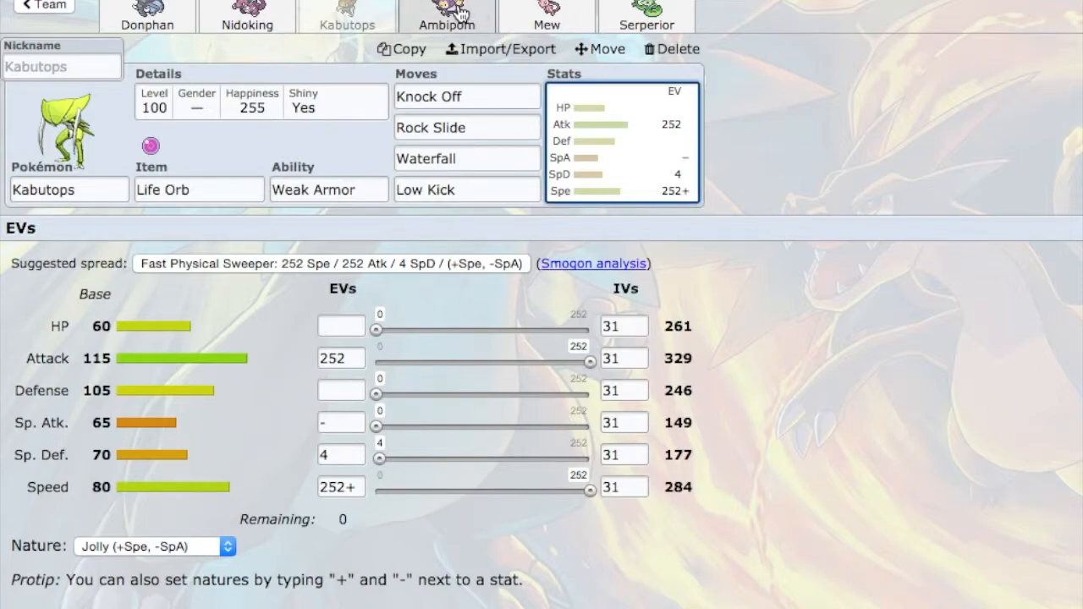
# Review Ambipom's Choice Scarf set: Fake Out, Frustration, U-turn, Switcheroo move details and its item.
pyautogui.click(446, 15)
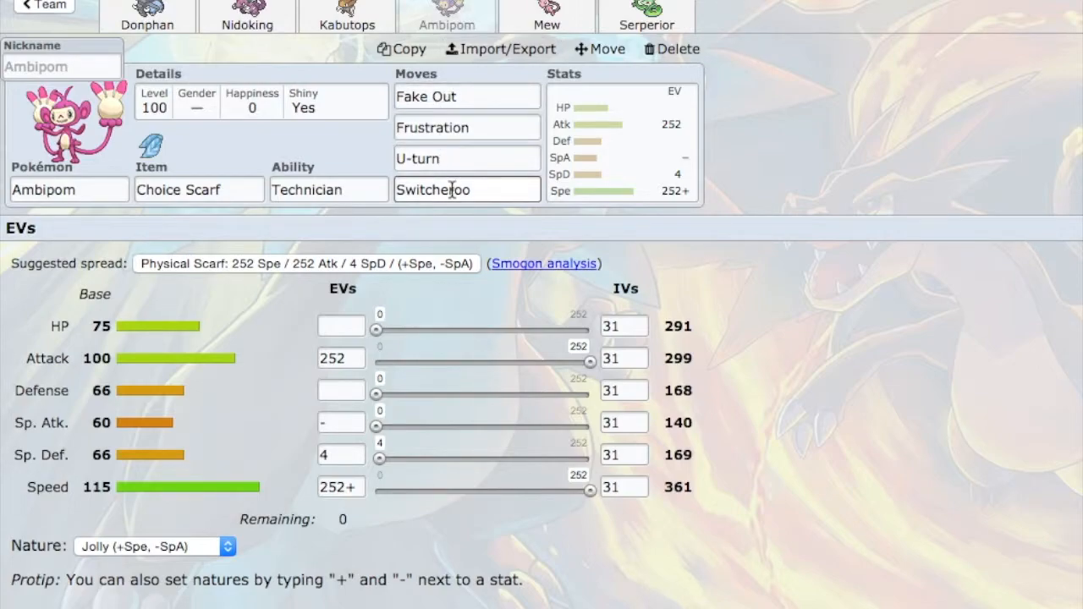
pyautogui.click(467, 190)
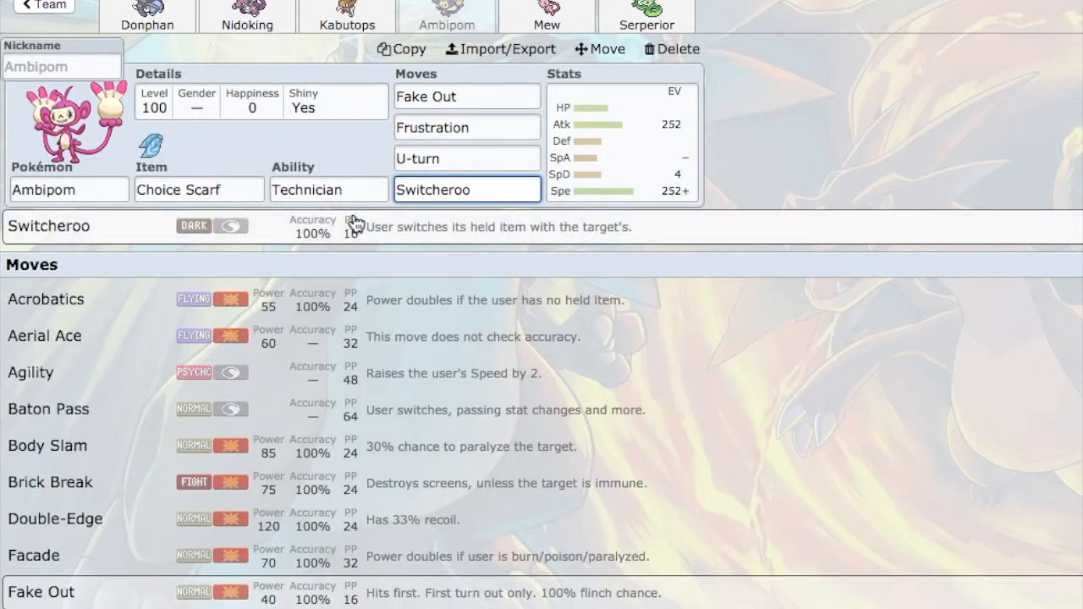
pyautogui.moveTo(313, 163)
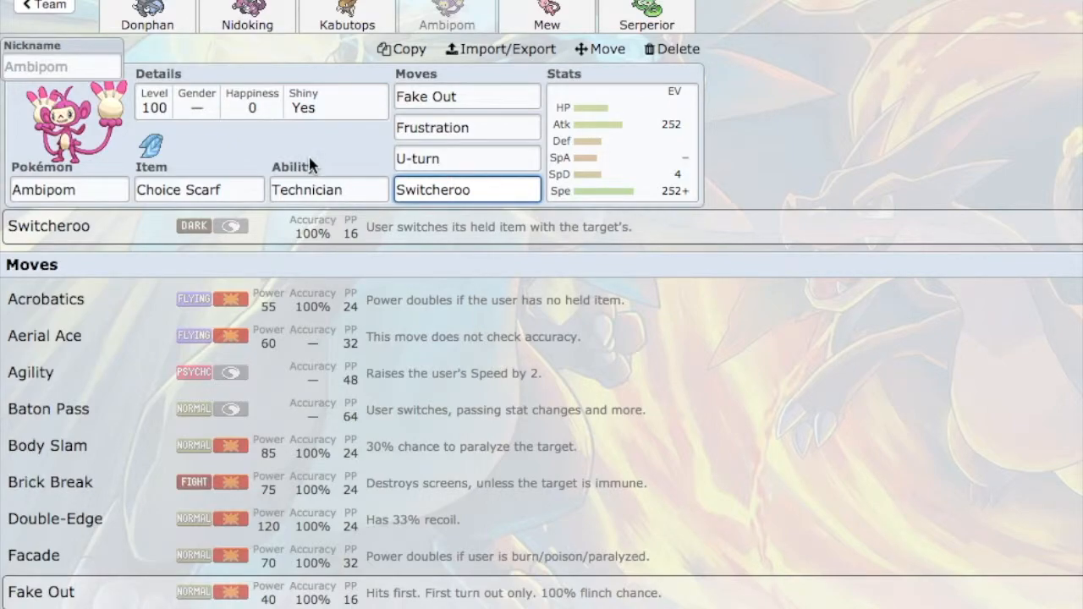
pyautogui.click(200, 189)
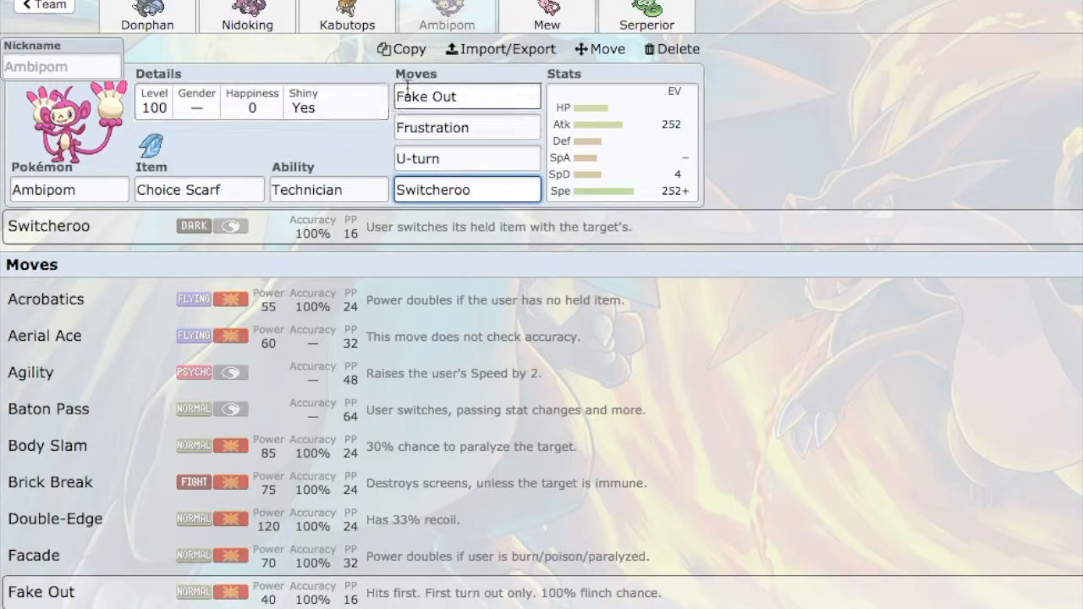
pyautogui.click(467, 95)
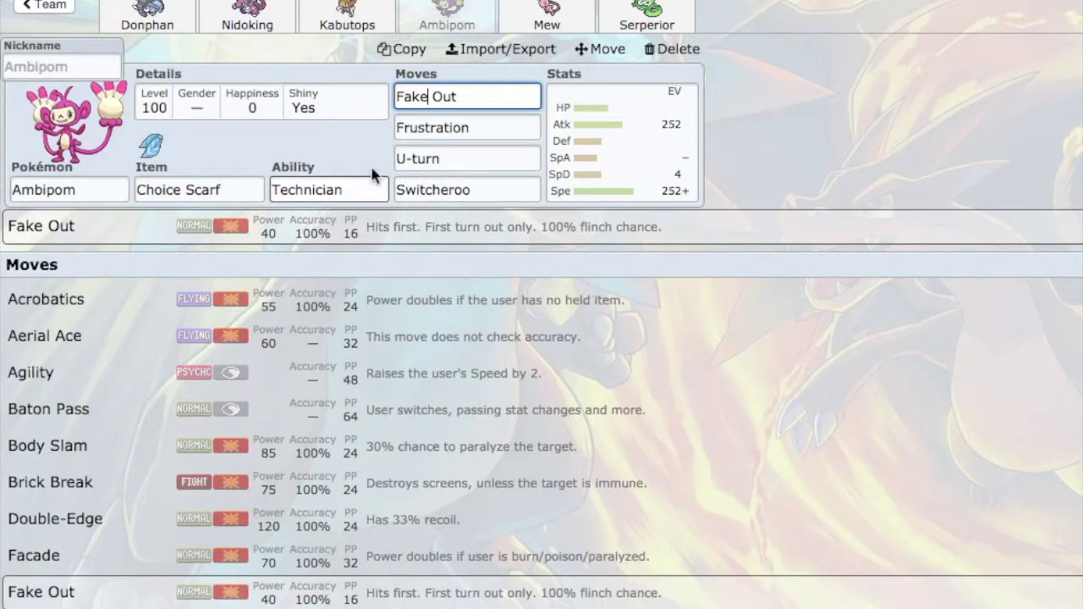
pyautogui.click(467, 129)
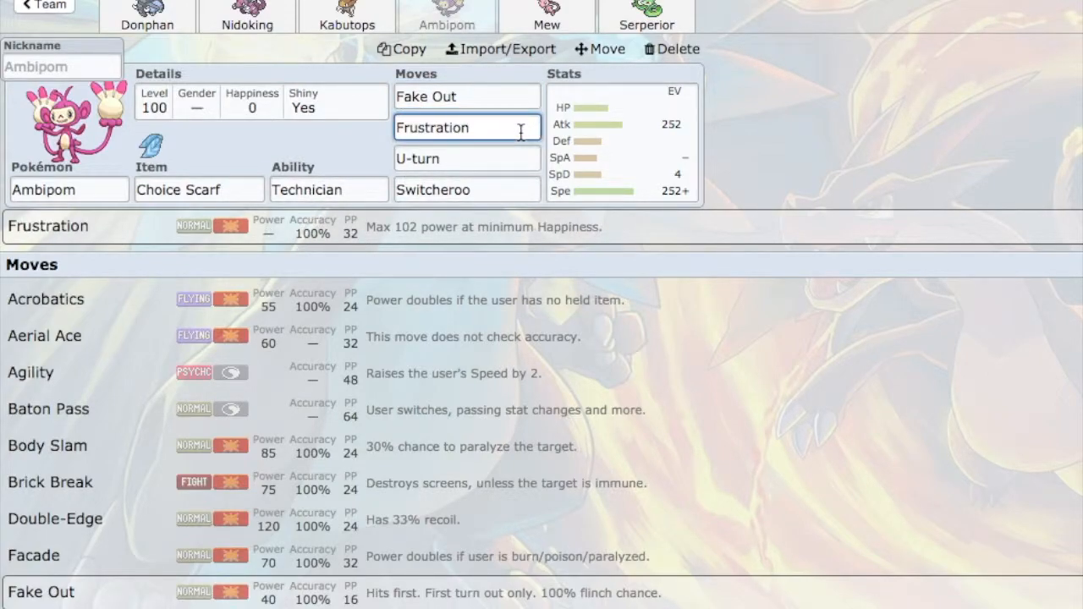
pyautogui.moveTo(433, 218)
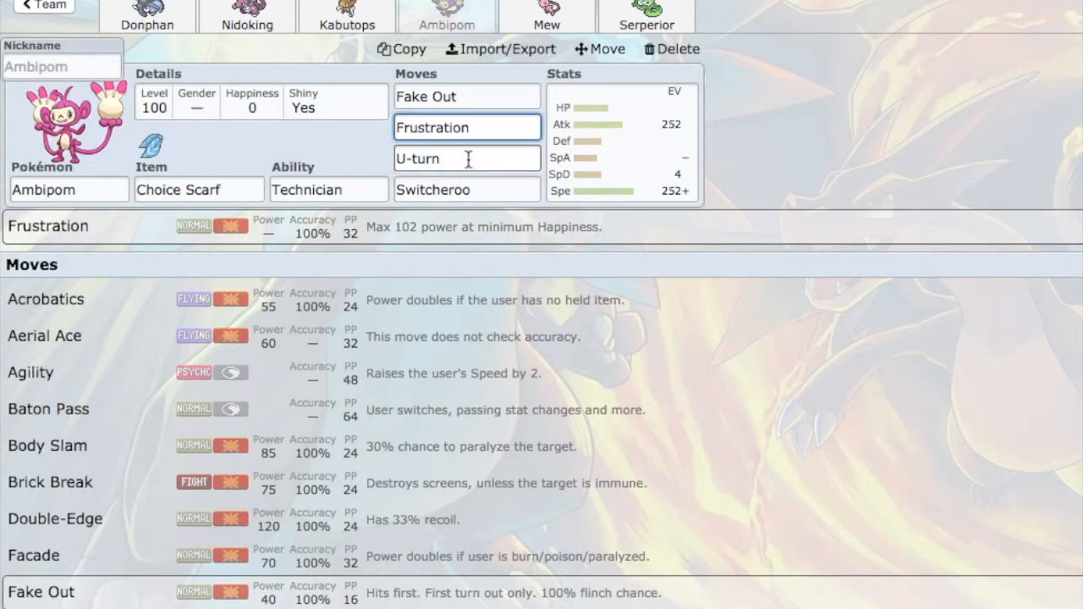
pyautogui.click(467, 159)
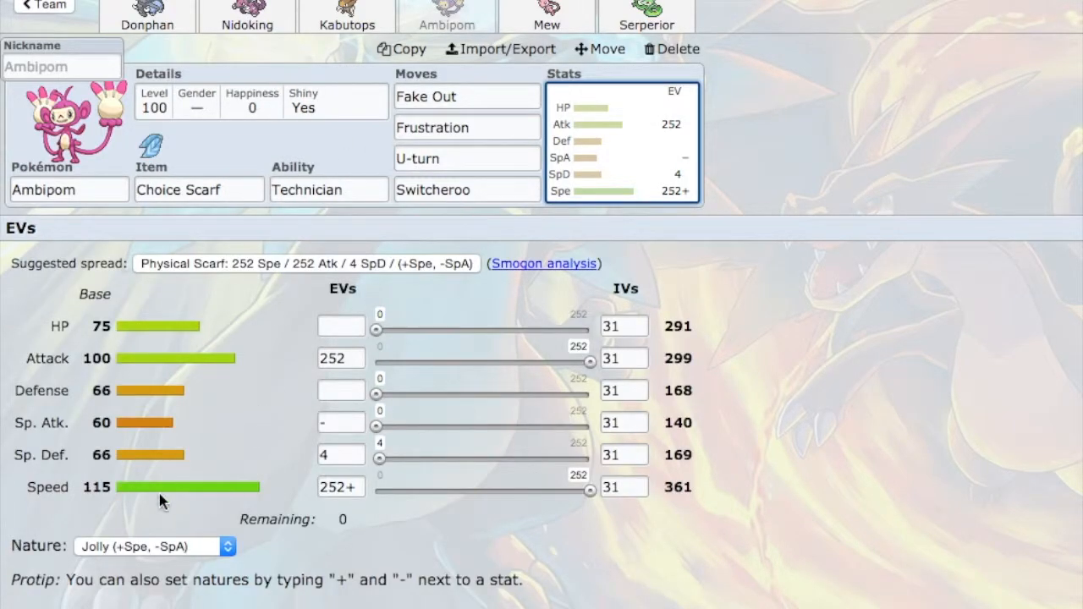
pyautogui.moveTo(178, 213)
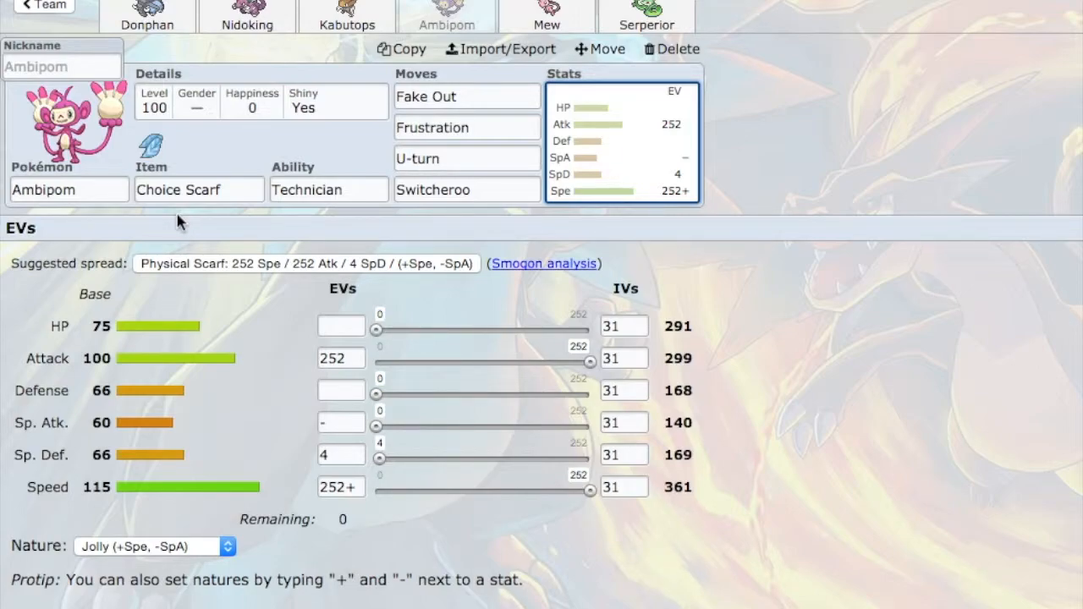
pyautogui.moveTo(217, 161)
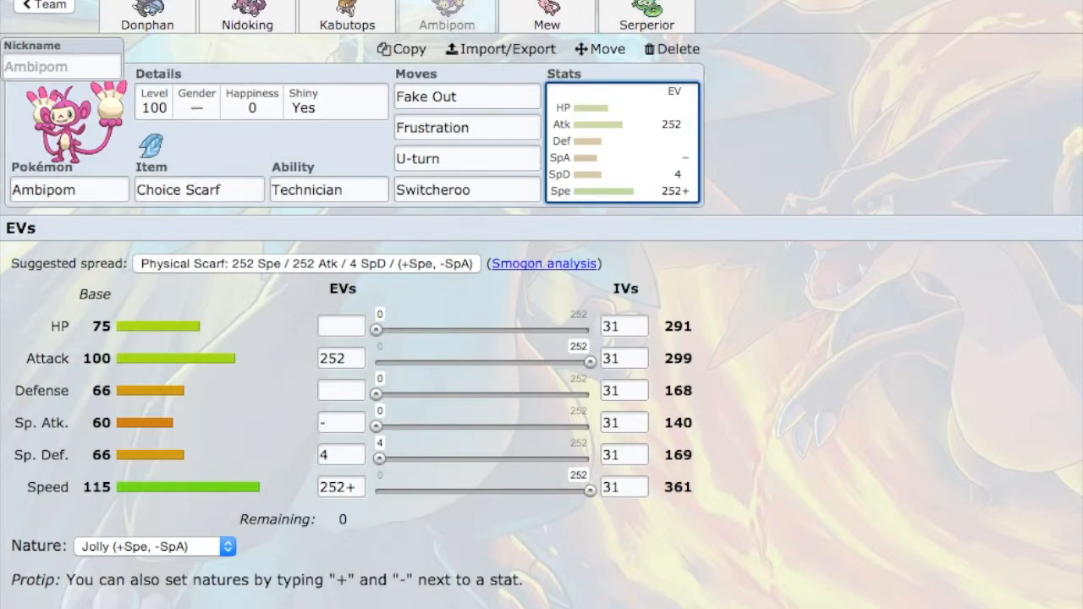
# Review Mew's Will-O-Wisp, Earthquake, Knock Off and Toxic move details.
pyautogui.click(547, 16)
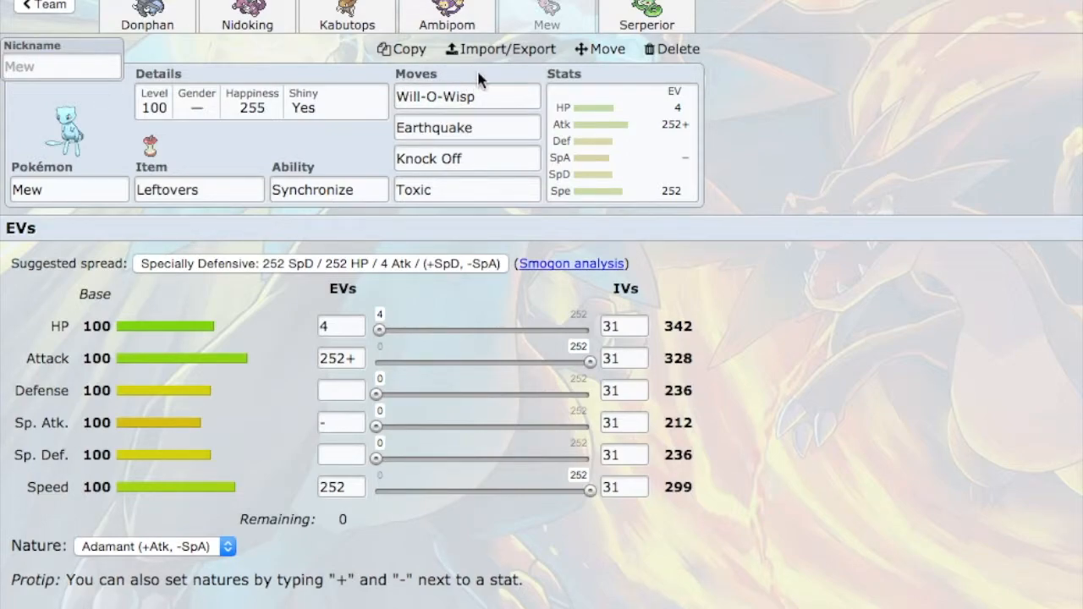
pyautogui.click(467, 127)
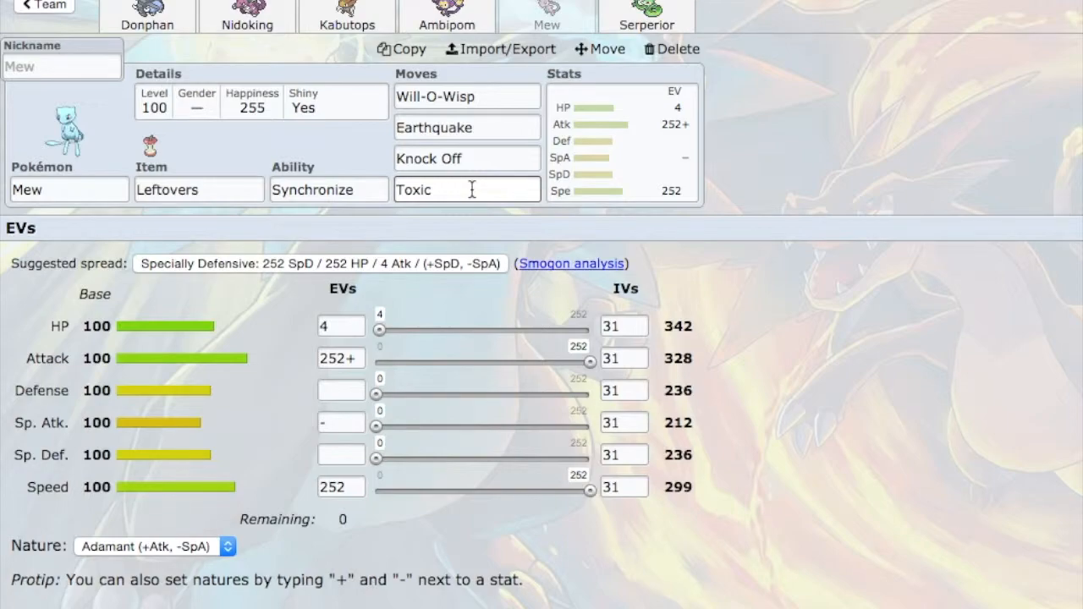
pyautogui.click(467, 189)
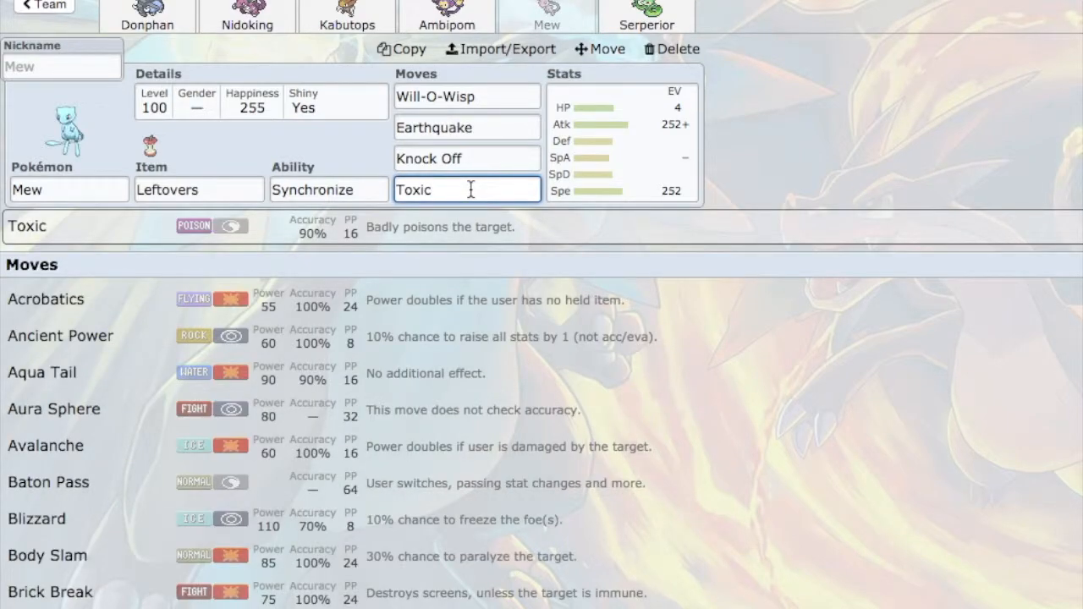
pyautogui.click(467, 94)
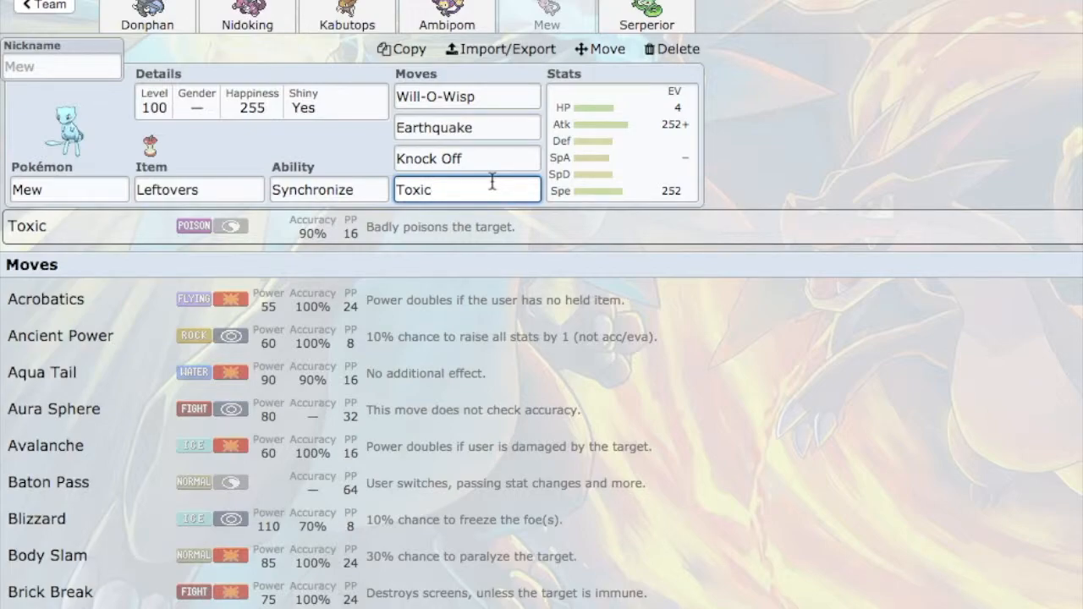
pyautogui.click(467, 159)
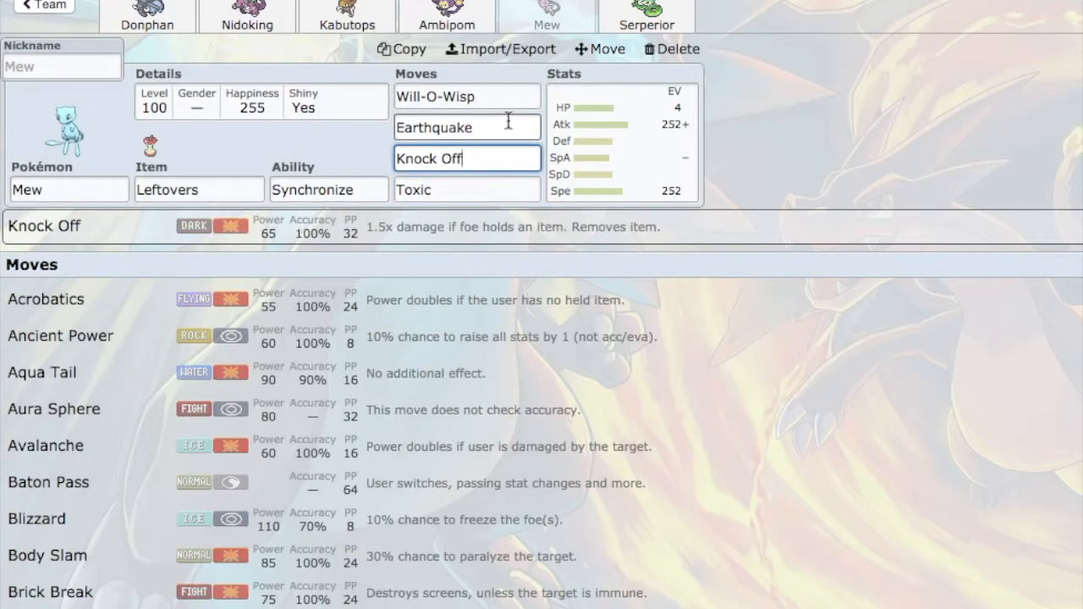
pyautogui.click(467, 127)
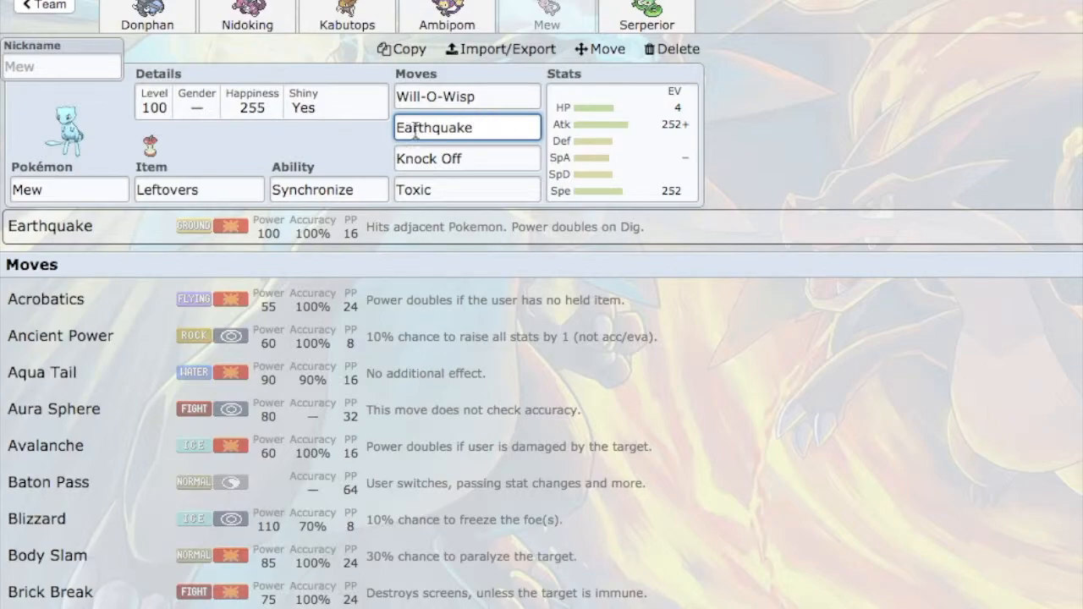
pyautogui.moveTo(366, 159)
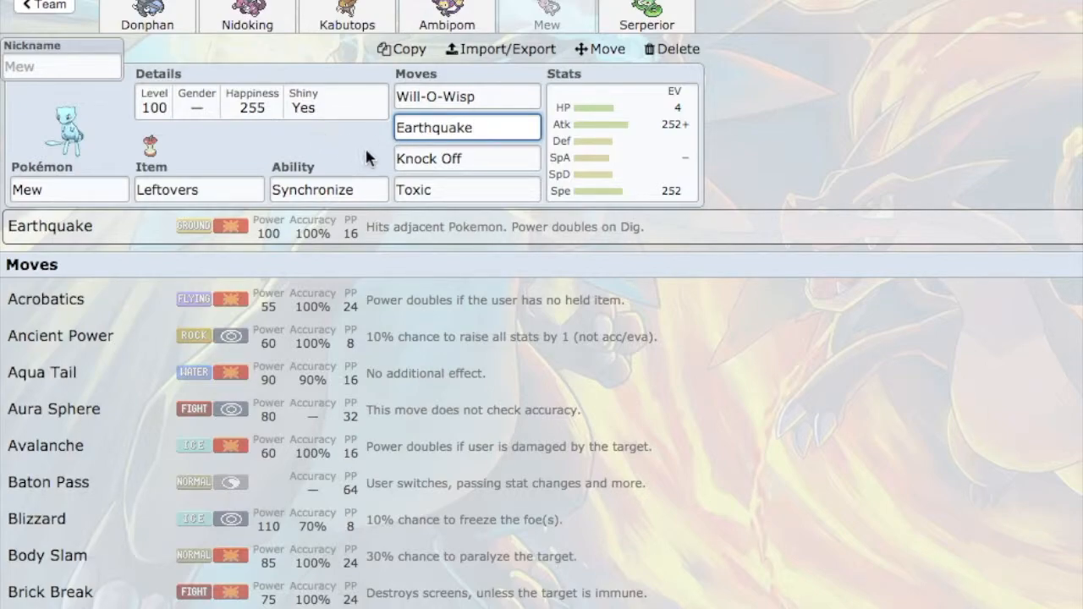
pyautogui.moveTo(366, 148)
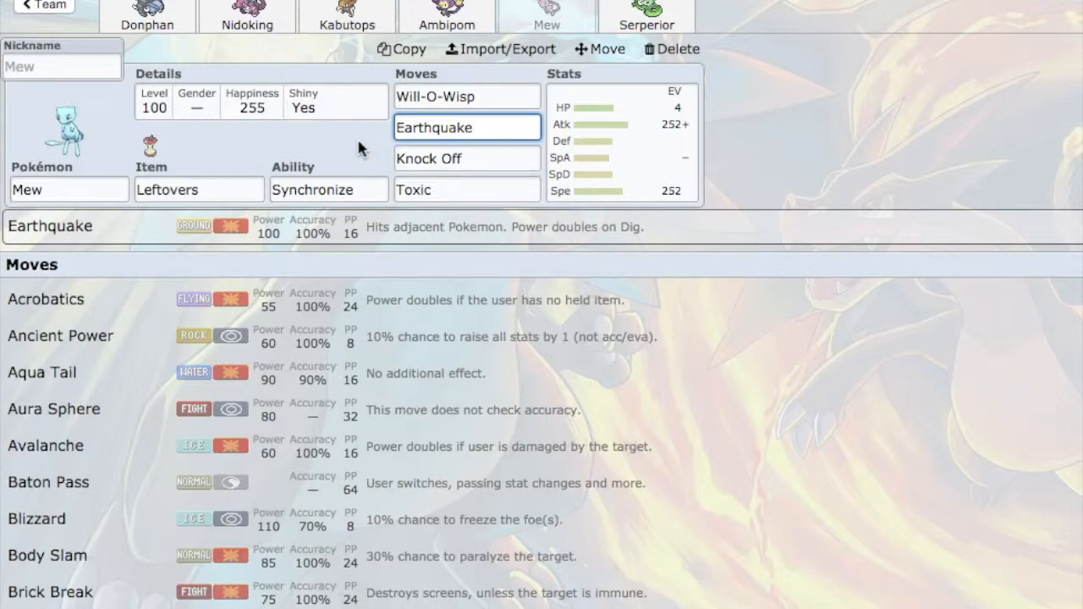
pyautogui.moveTo(298, 154)
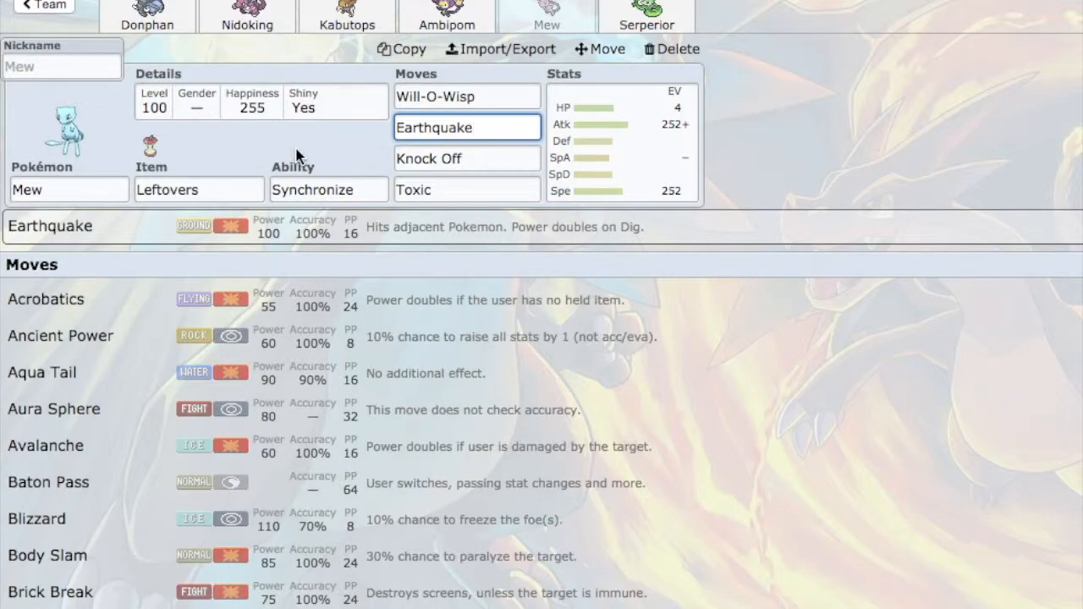
pyautogui.moveTo(186, 161)
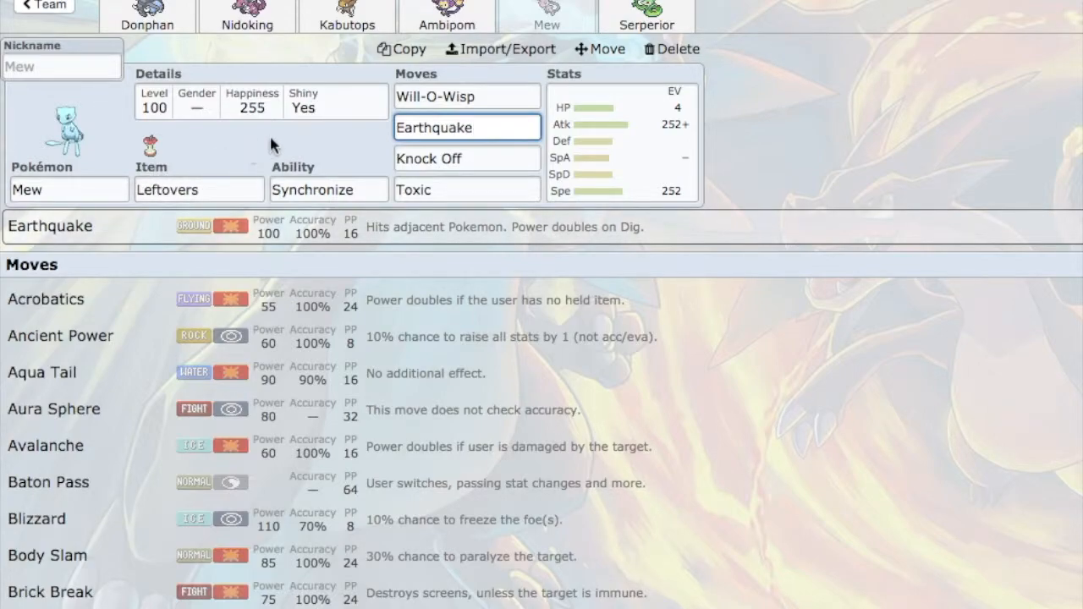
pyautogui.moveTo(342, 139)
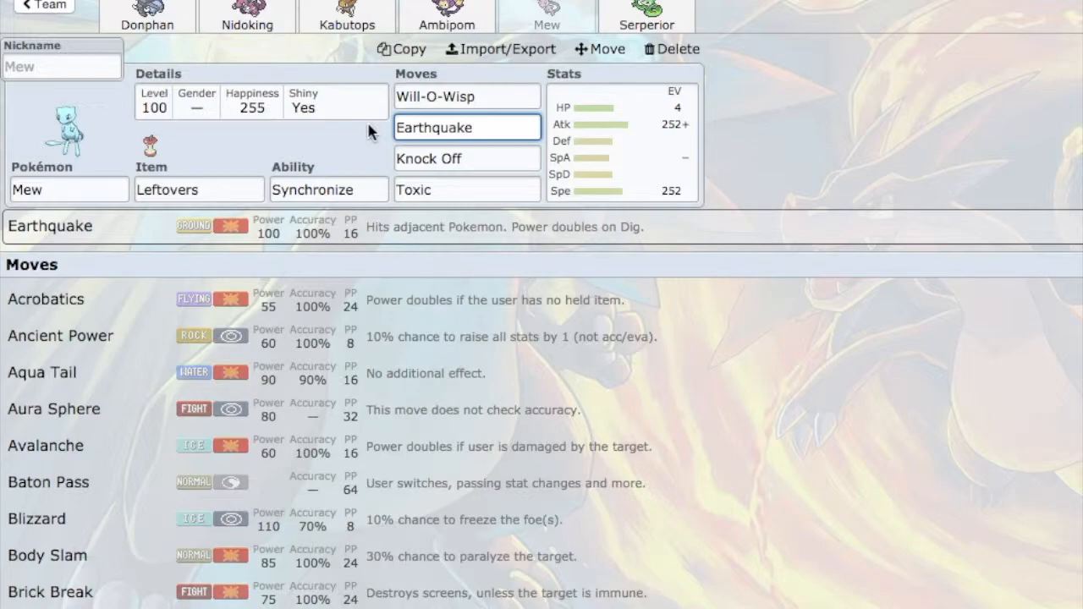
# Move on to Serperior's Focus Sash Contrary set.
pyautogui.click(646, 17)
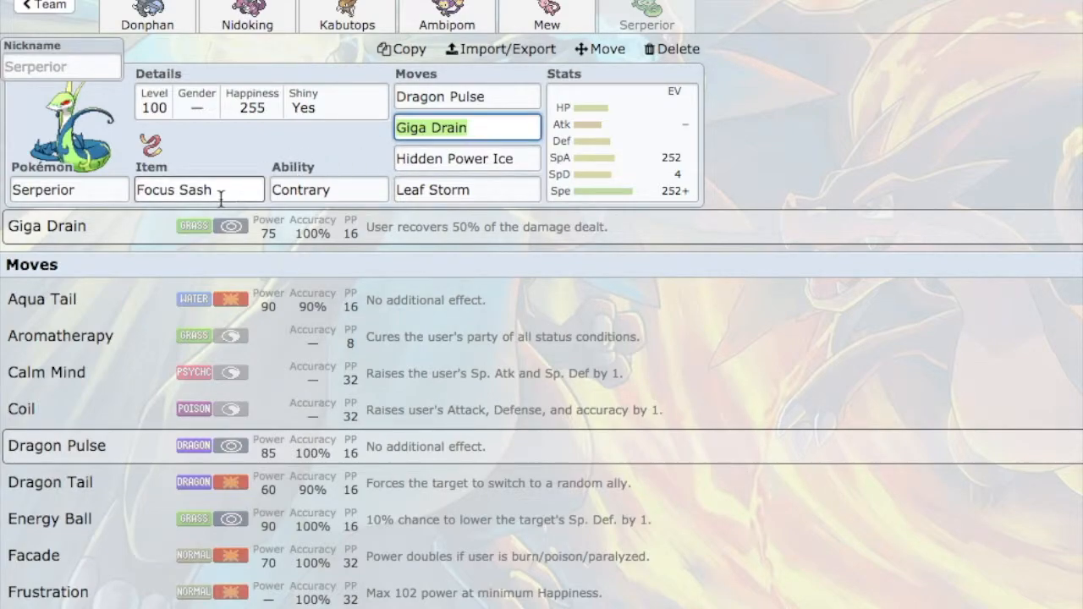
# Show Serperior's popular held-item options, then look at Ambipom's Choice Scarf set.
pyautogui.click(200, 189)
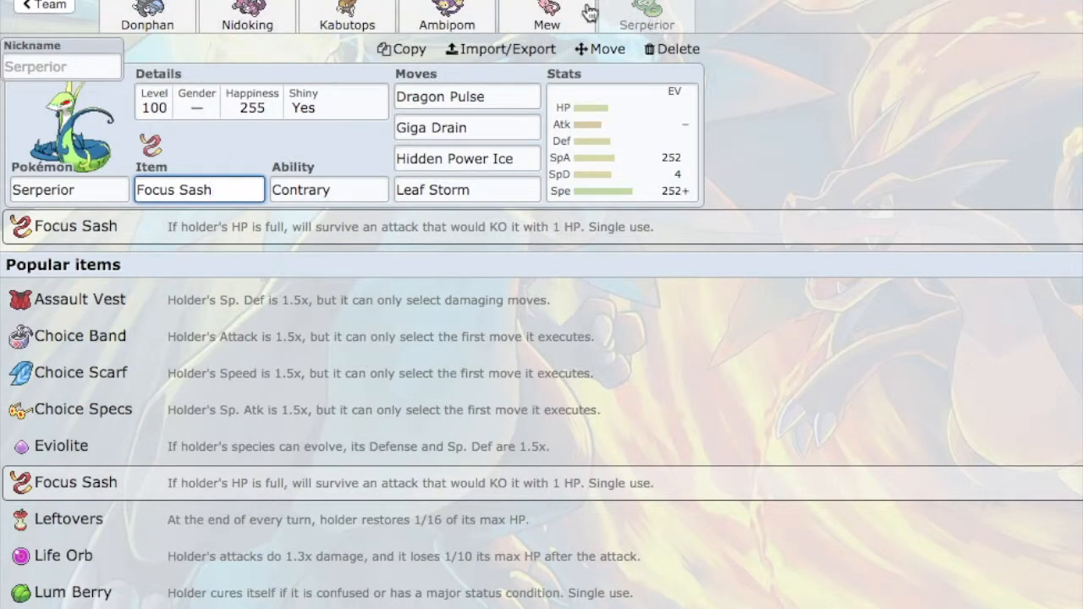
pyautogui.moveTo(216, 18)
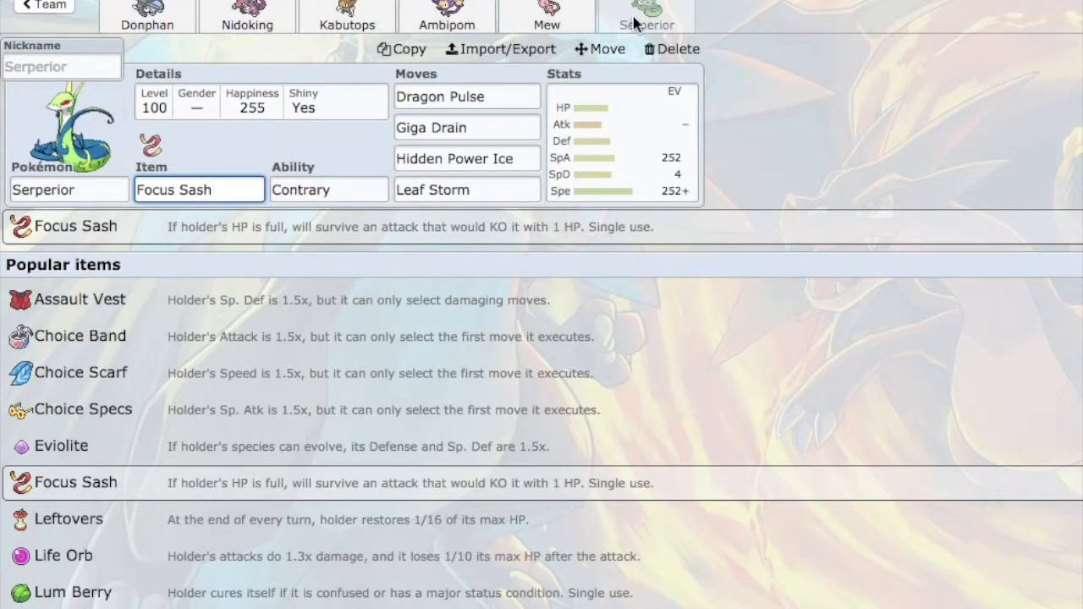
pyautogui.moveTo(338, 54)
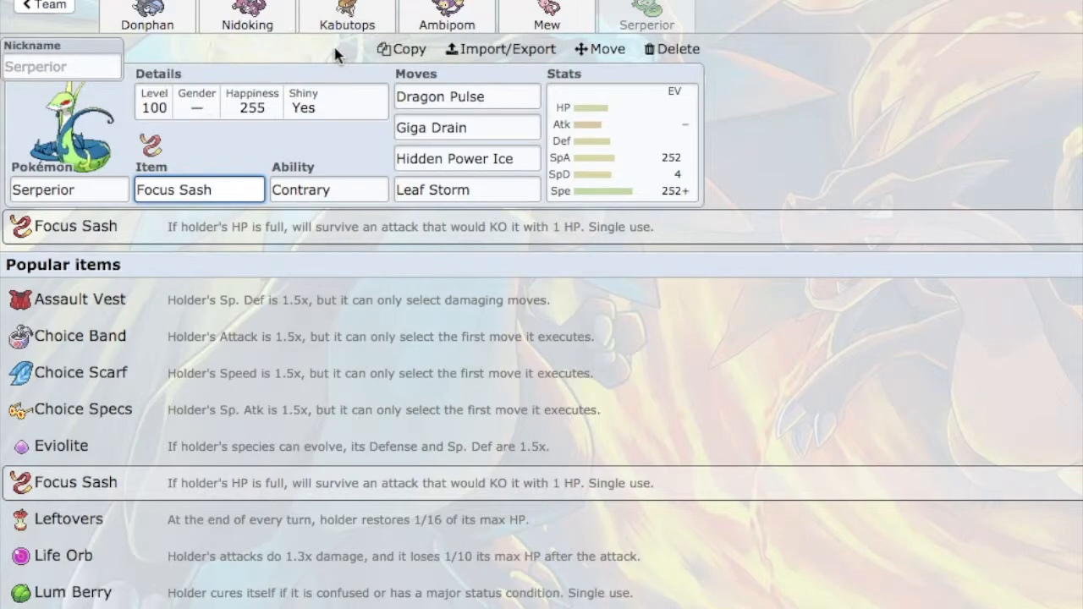
pyautogui.moveTo(355, 156)
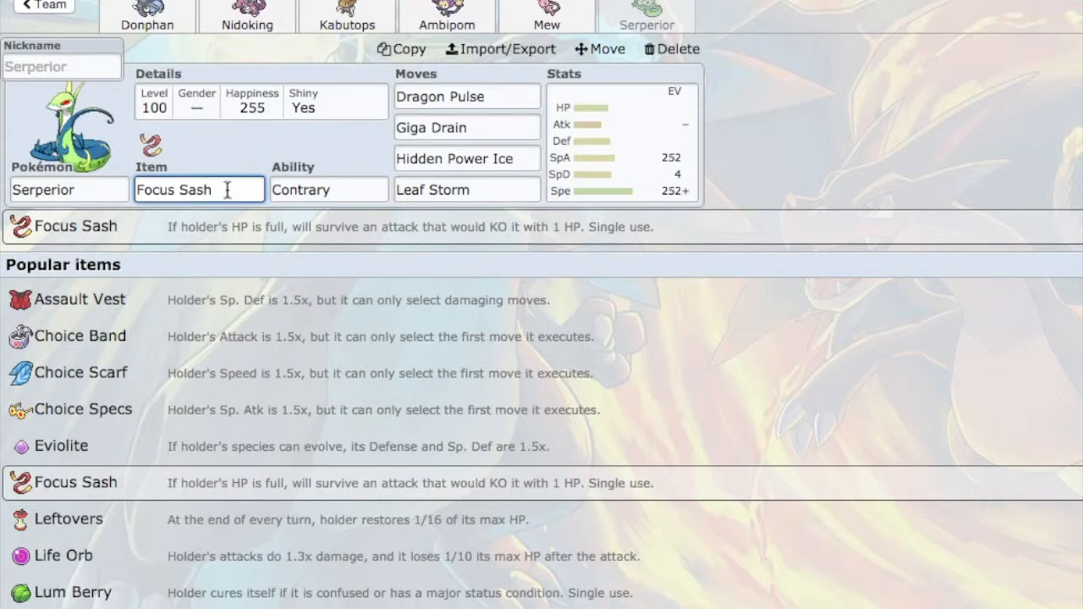
pyautogui.click(446, 17)
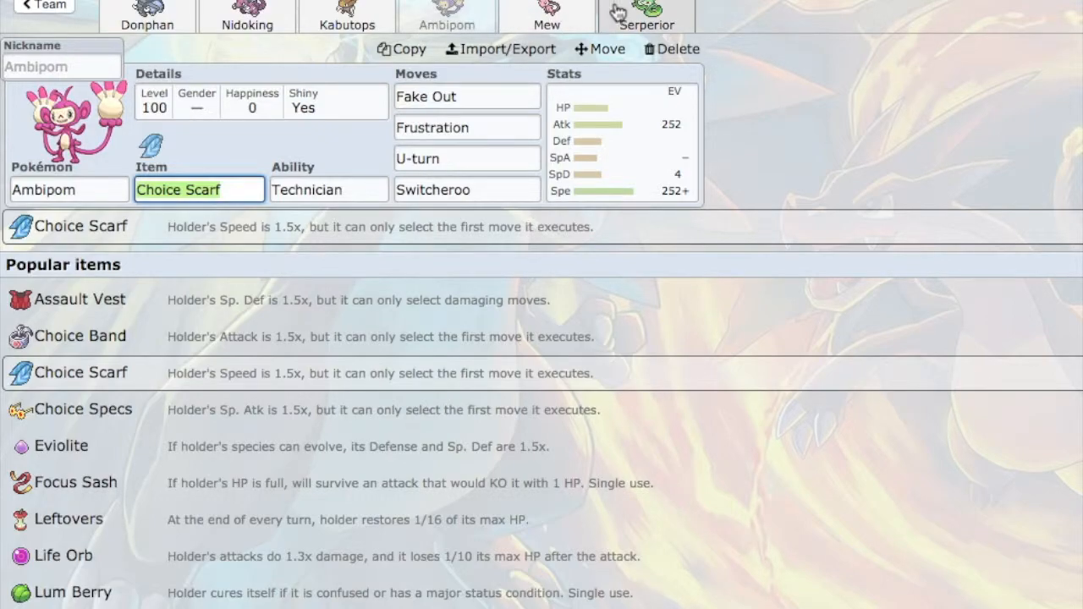
# Back on Serperior, browse Dragon Pulse, Giga Drain and Hidden Power Ice in the moves list.
pyautogui.click(646, 17)
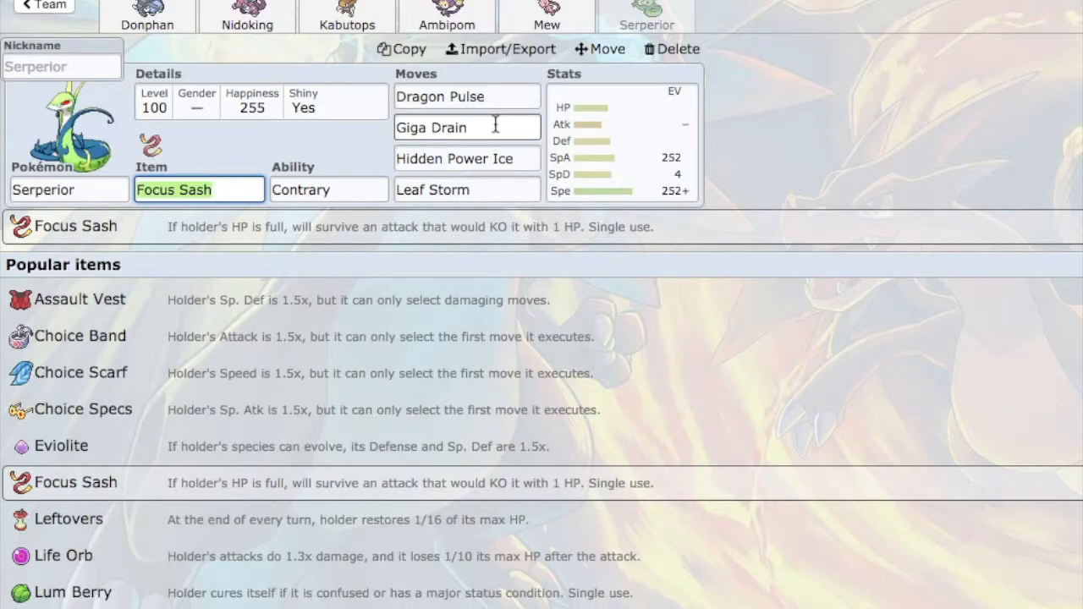
pyautogui.click(467, 127)
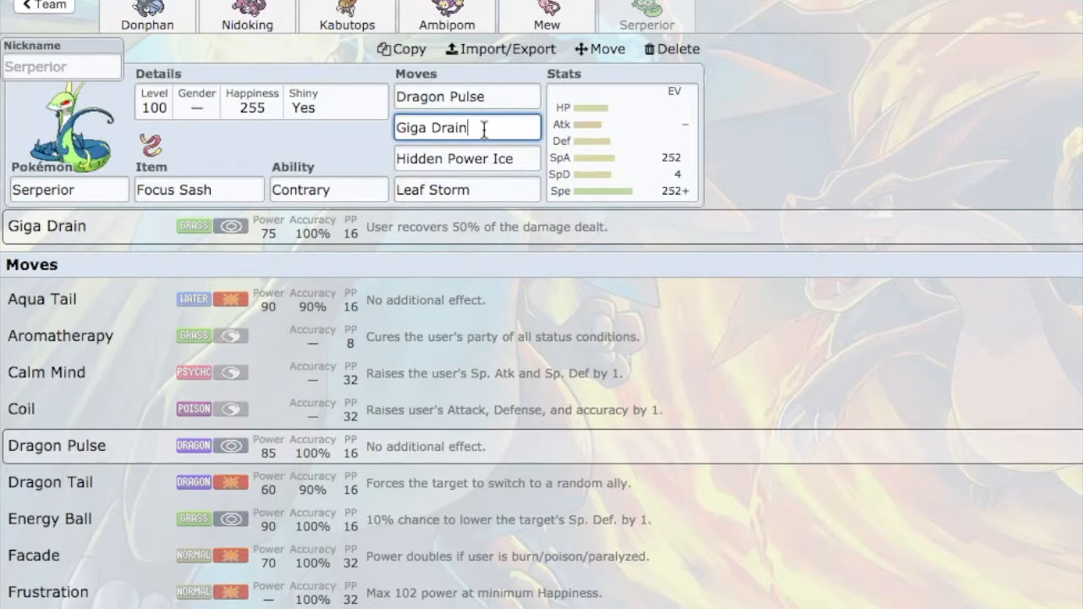
pyautogui.moveTo(170, 234)
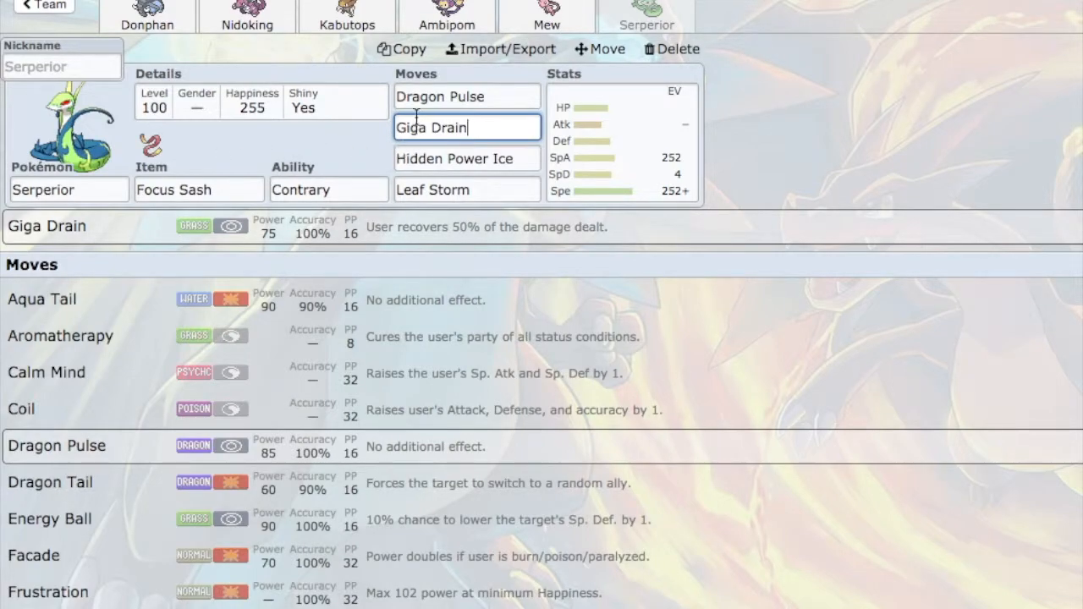
pyautogui.click(467, 95)
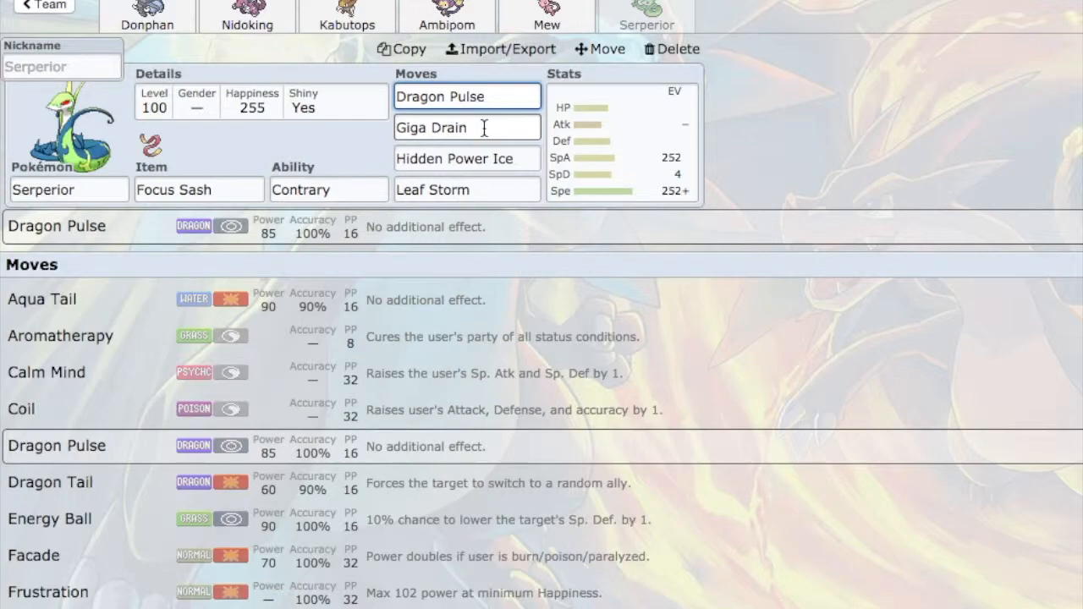
pyautogui.click(467, 127)
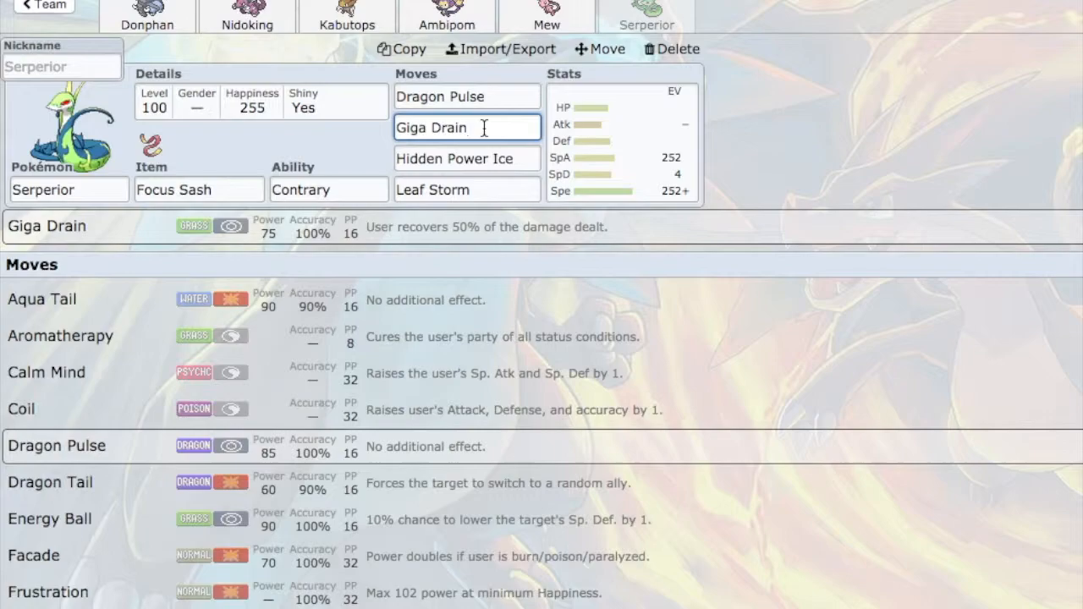
pyautogui.click(467, 160)
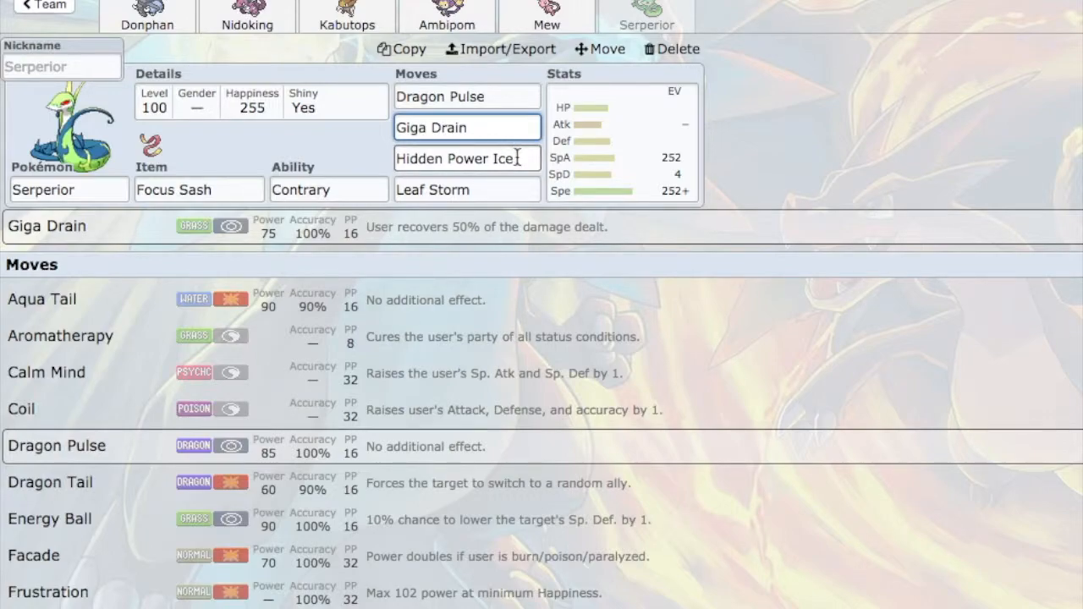
# Replace Serperior's Hidden Power Ice with Hidden Power Poison by entering 'poison'.
pyautogui.click(467, 159)
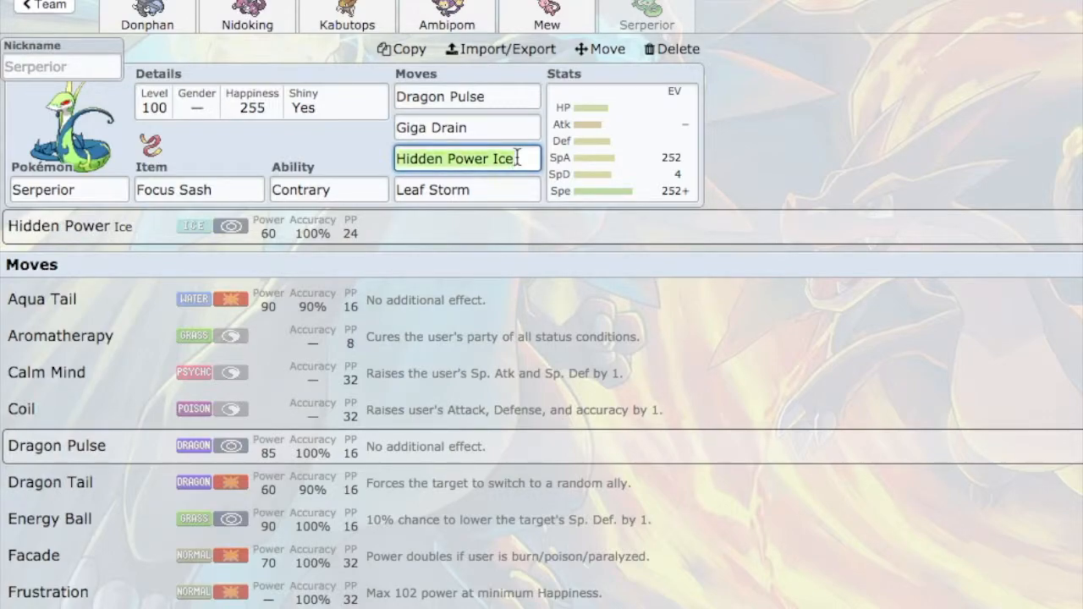
pyautogui.write('po')
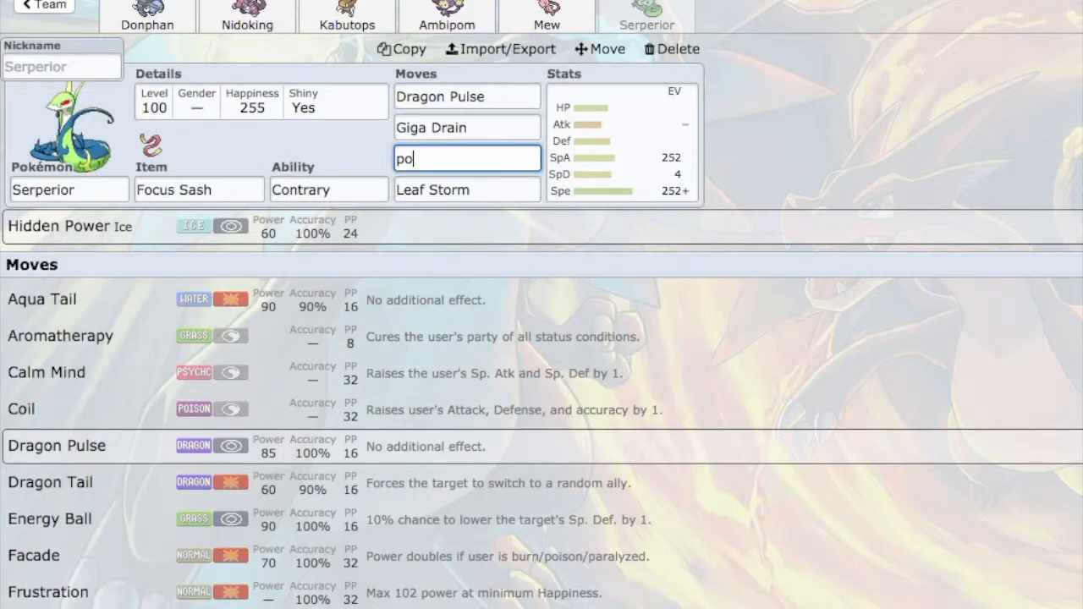
pyautogui.write('ison')
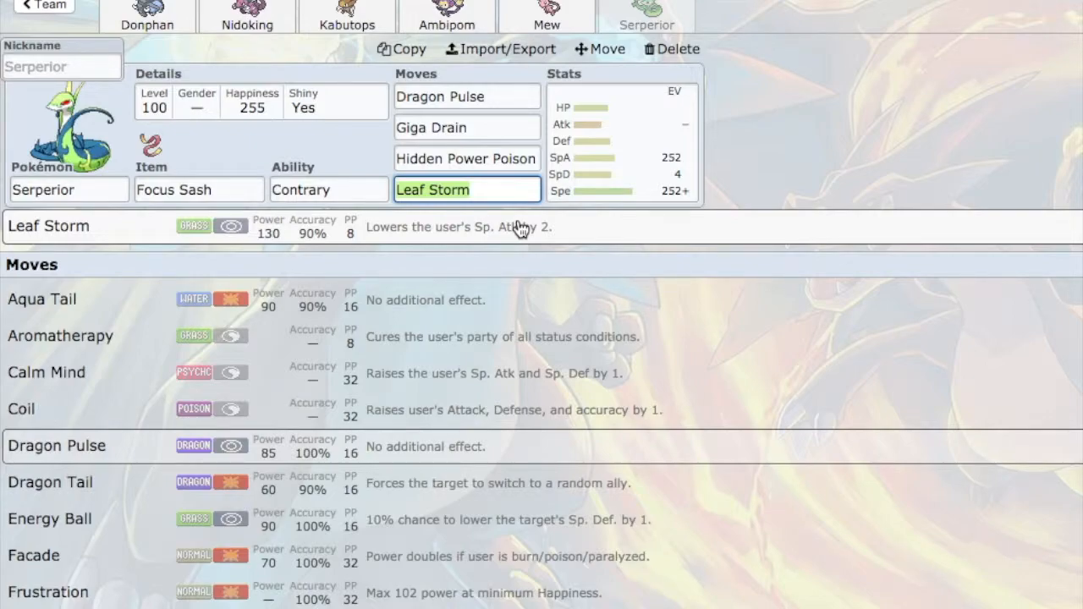
pyautogui.moveTo(490, 247)
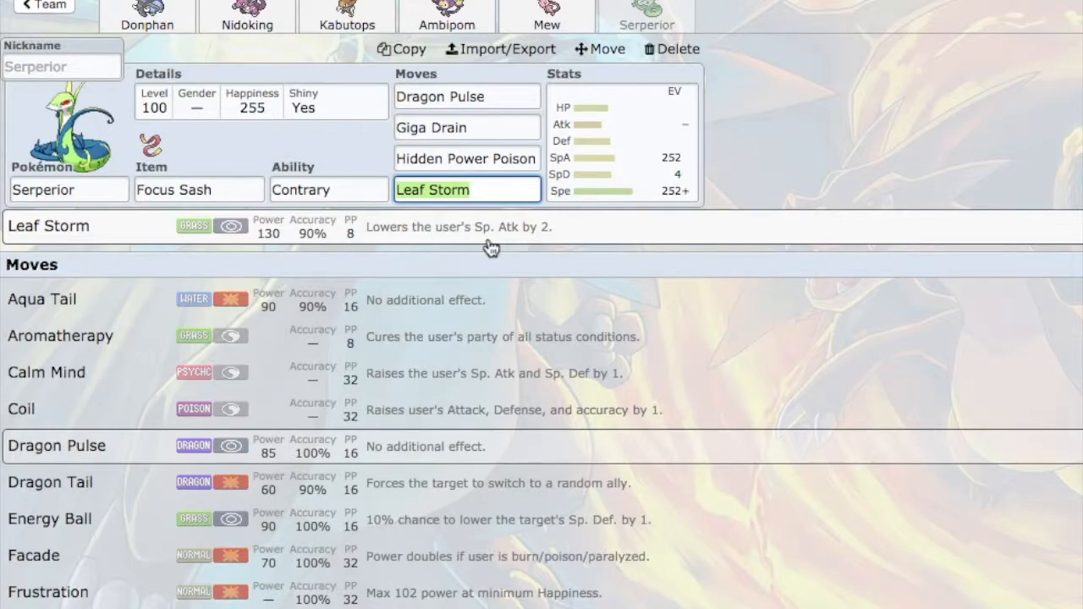
pyautogui.moveTo(516, 267)
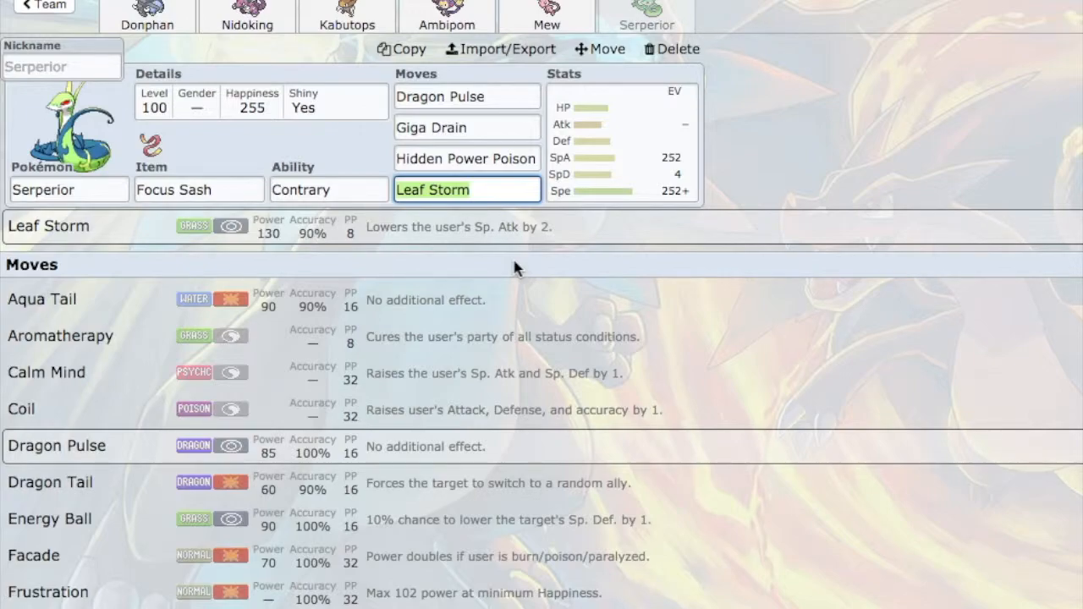
pyautogui.moveTo(528, 230)
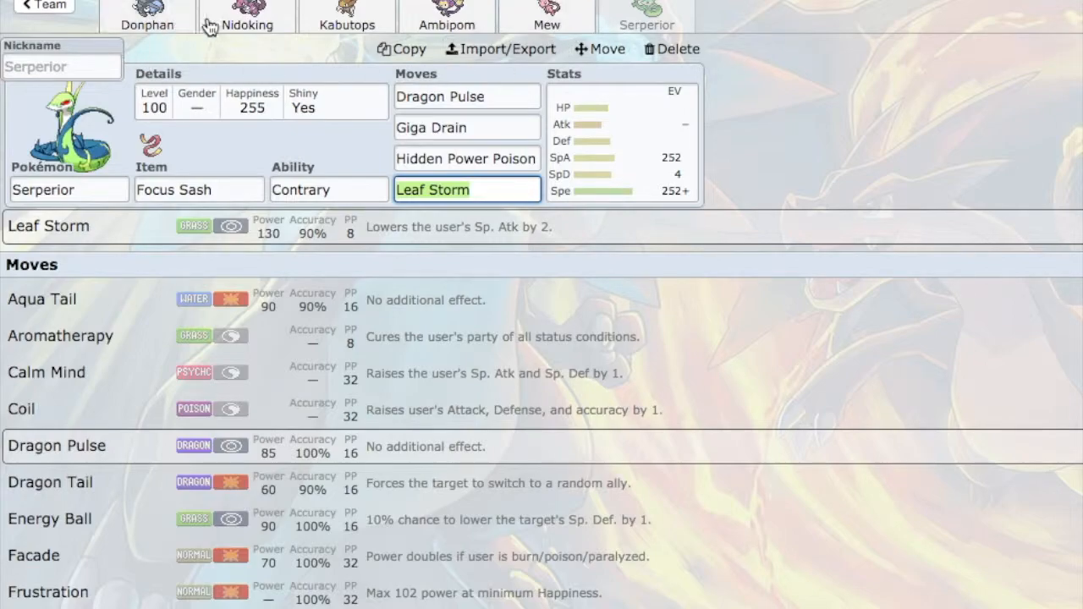
pyautogui.moveTo(345, 69)
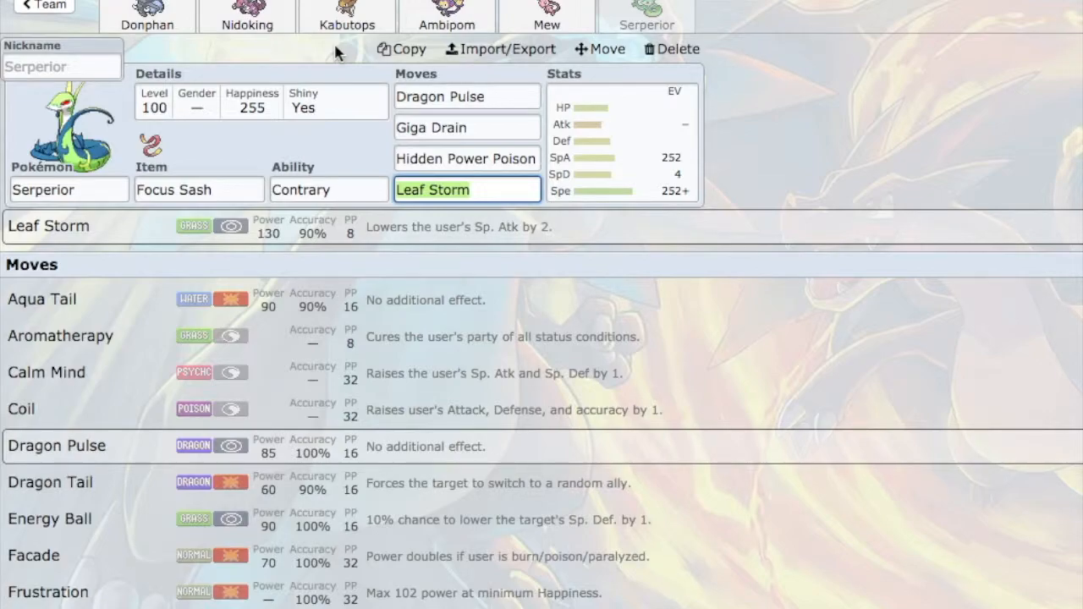
pyautogui.moveTo(325, 49)
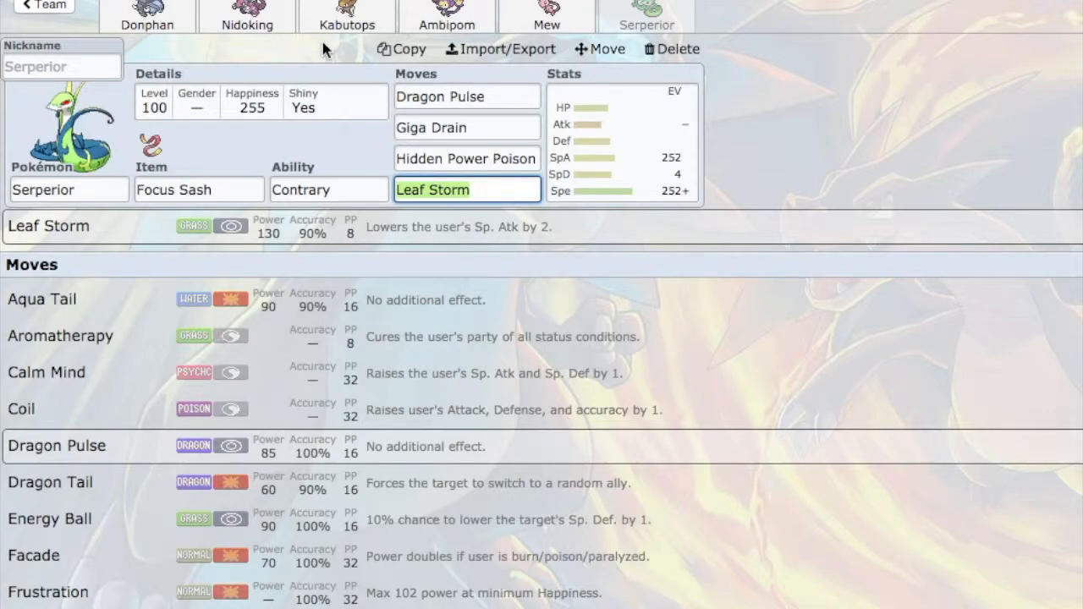